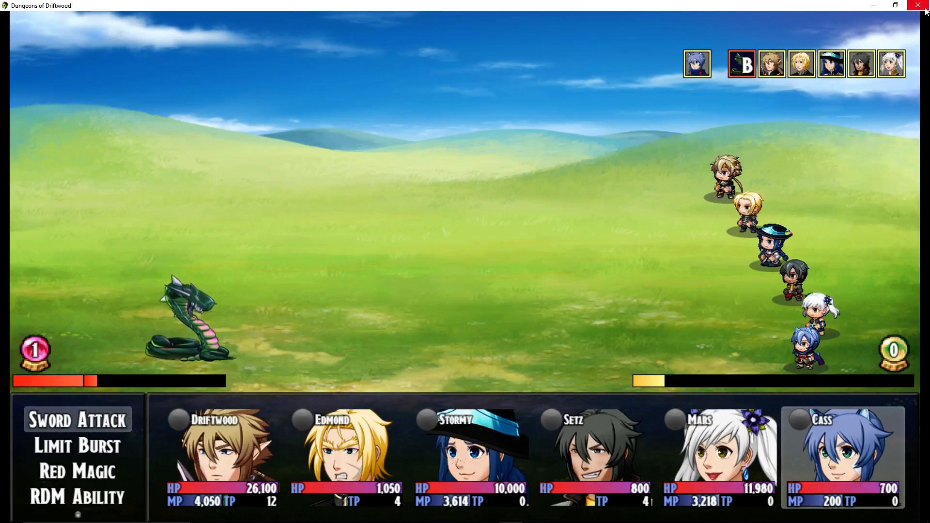
Close the Dungeons of Driftwood battle playtest to return to the Feylon World Map
{"action": "left_click", "coordinate": [923, 6]}
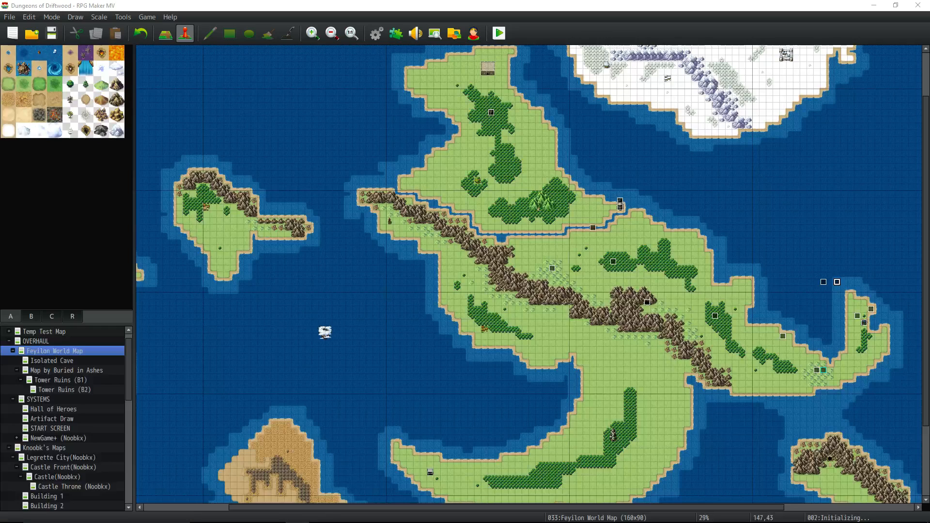
{"action": "mouse_move", "coordinate": [169, 118]}
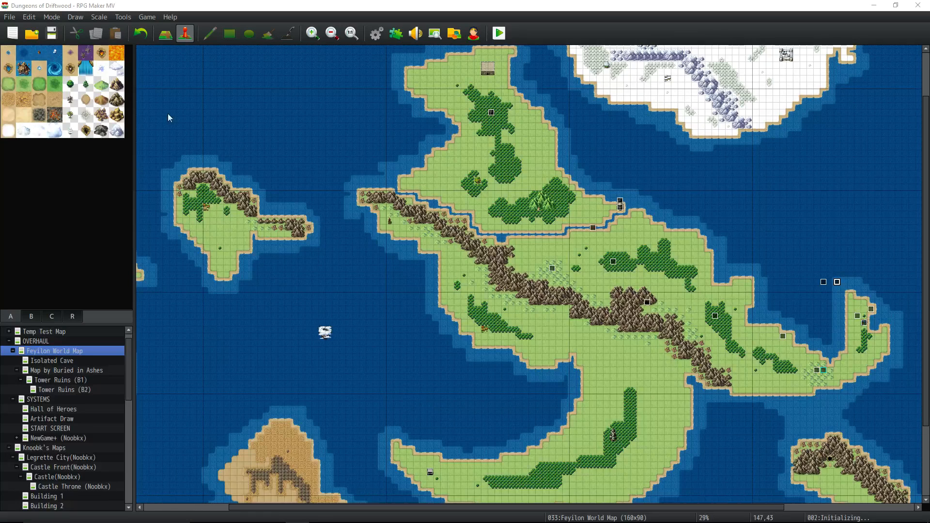
{"action": "mouse_move", "coordinate": [761, 347]}
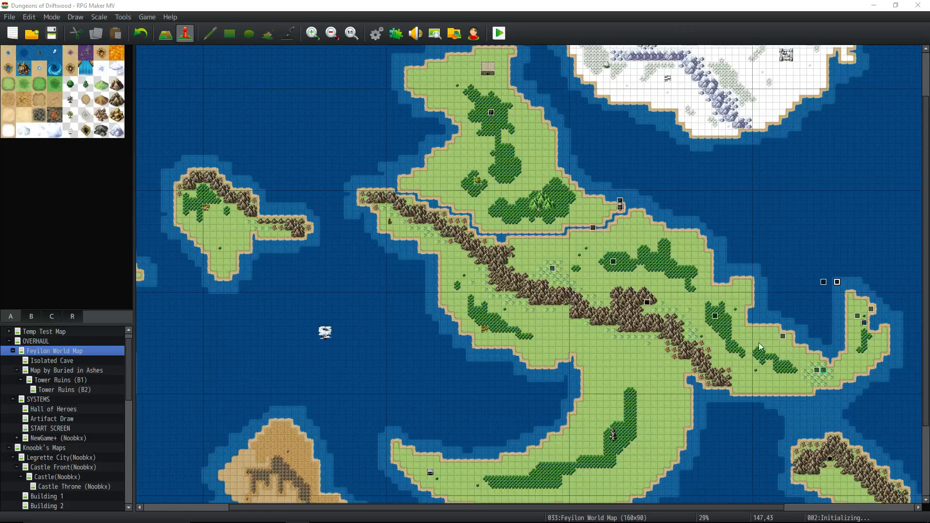
{"action": "mouse_move", "coordinate": [359, 87]}
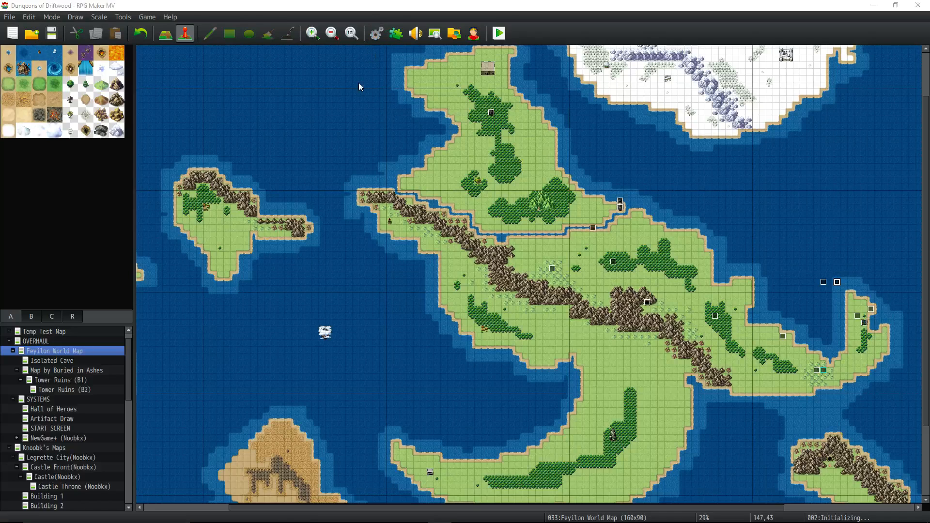
In the Database, confirm variable 0281 is HealStrike, then cancel the selector, Control Variables and Event Commands
{"action": "left_click", "coordinate": [375, 32]}
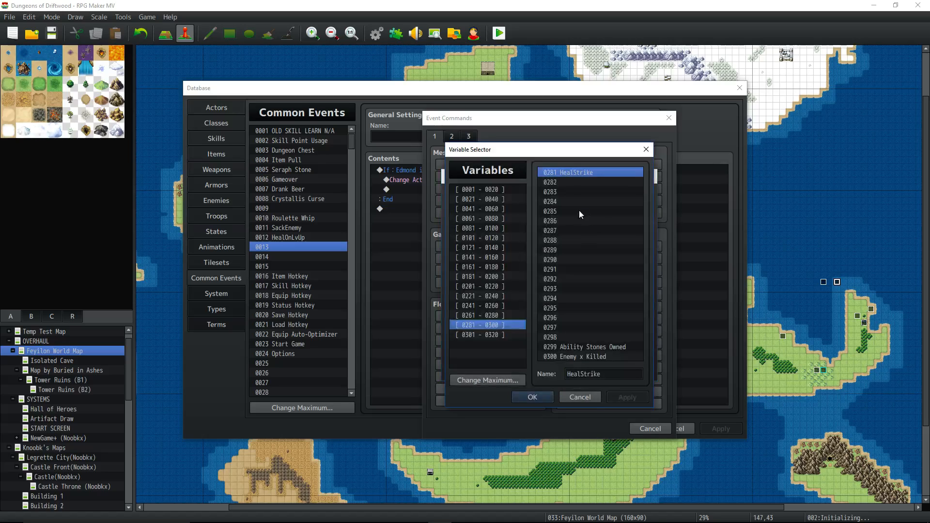
{"action": "mouse_move", "coordinate": [585, 181]}
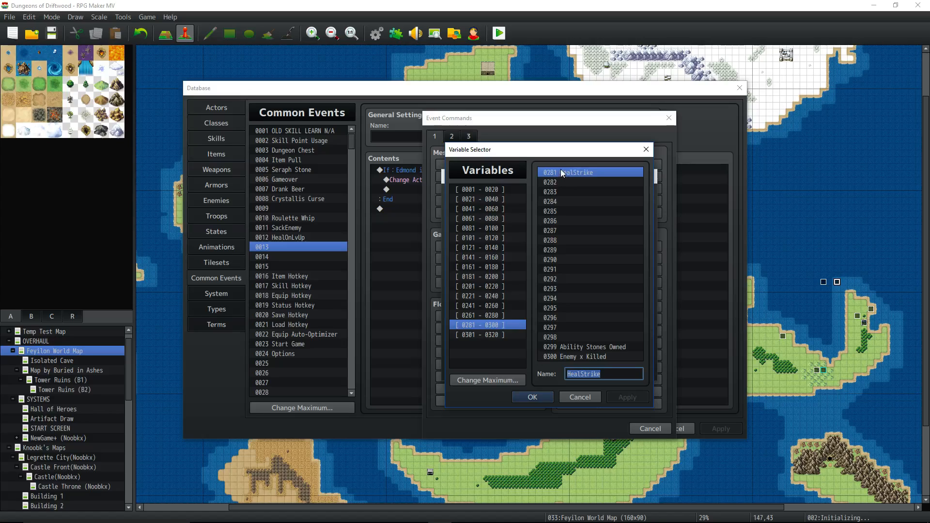
{"action": "mouse_move", "coordinate": [564, 188]}
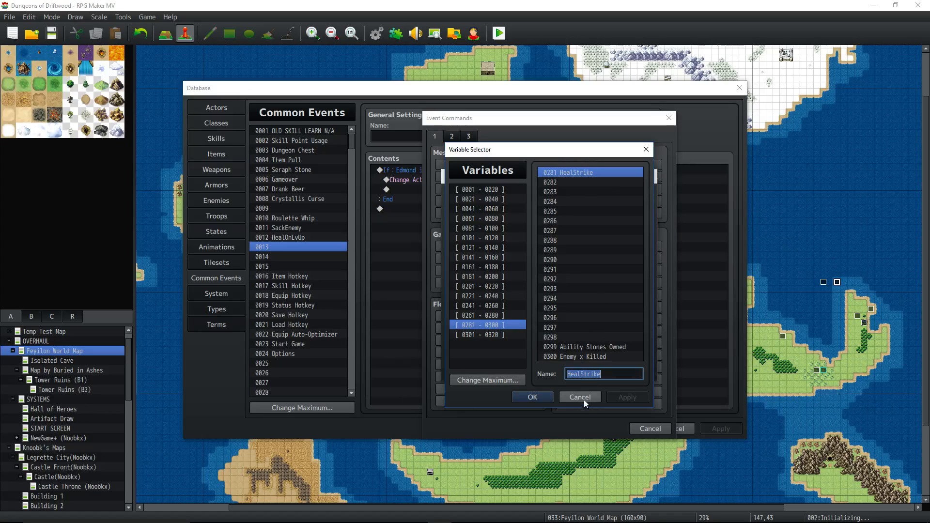
{"action": "left_click", "coordinate": [578, 397]}
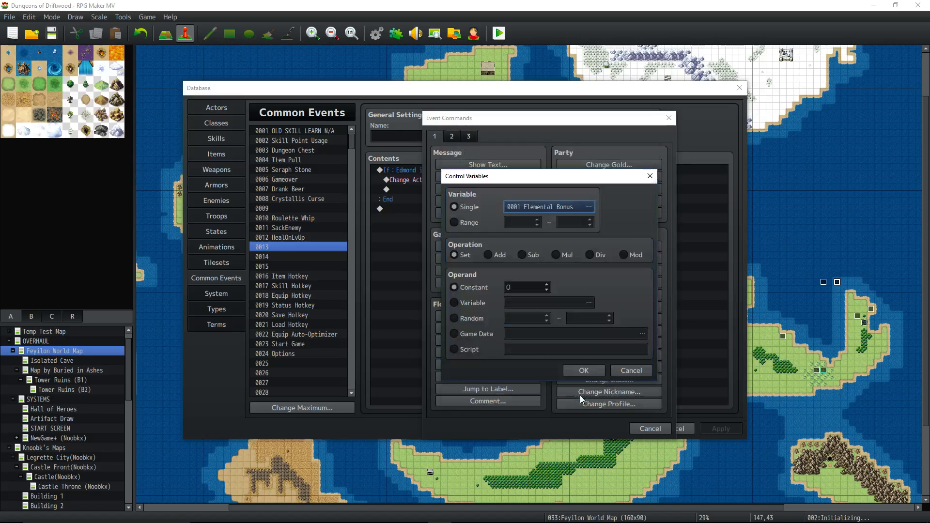
{"action": "left_click", "coordinate": [630, 369]}
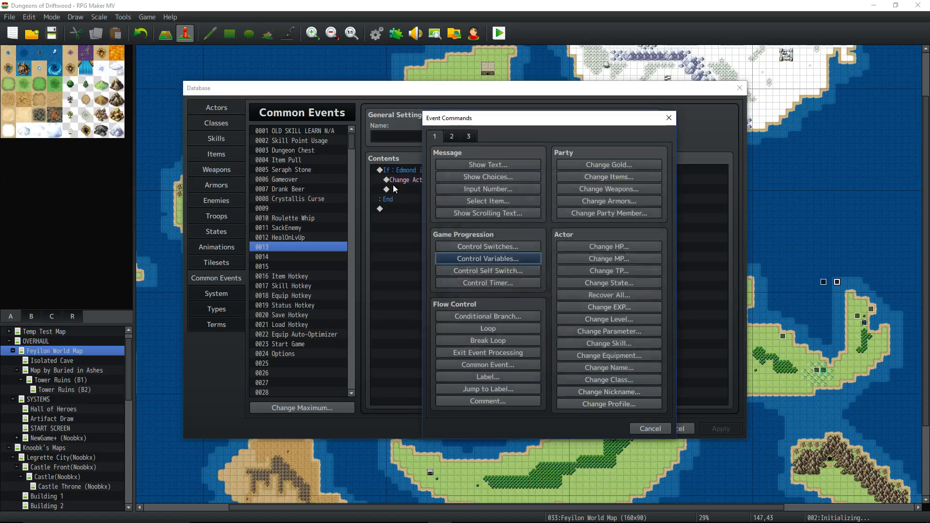
{"action": "mouse_move", "coordinate": [649, 428]}
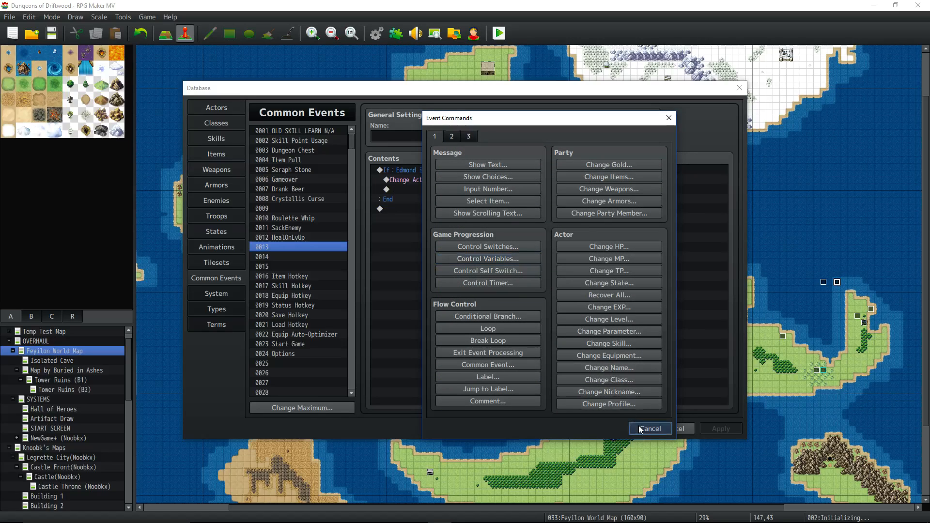
{"action": "left_click", "coordinate": [649, 428]}
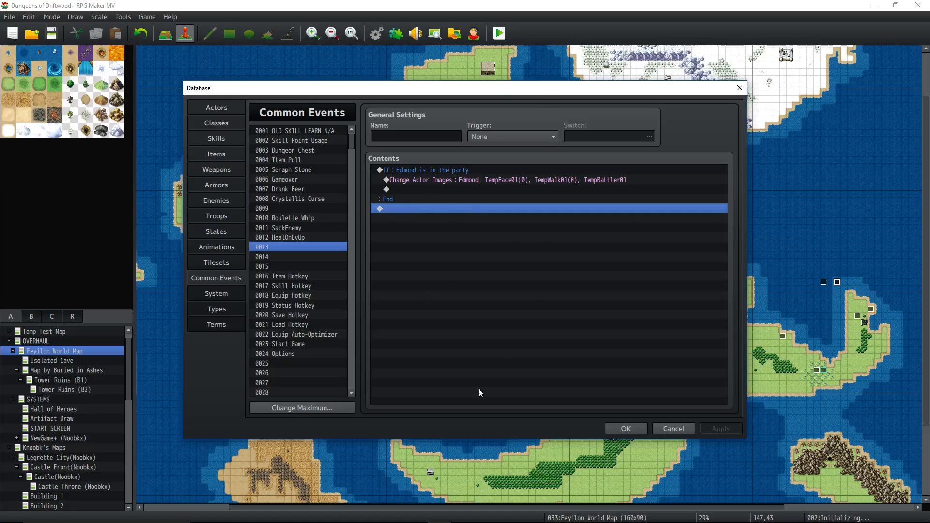
{"action": "mouse_move", "coordinate": [418, 241]}
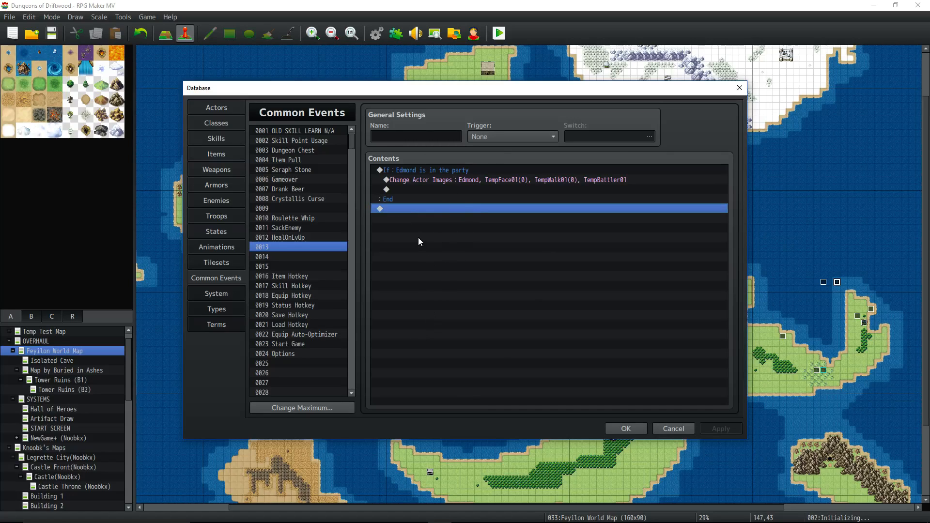
{"action": "mouse_move", "coordinate": [232, 187]}
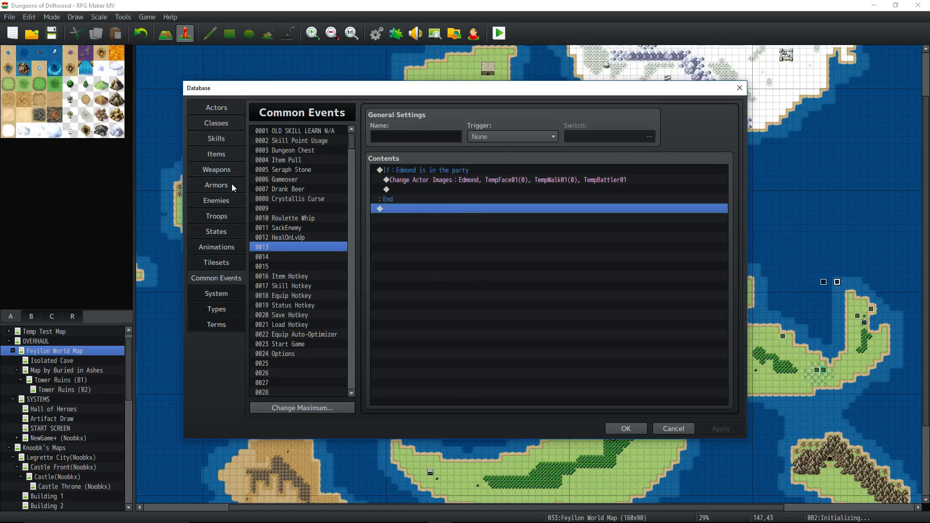
Close the Database and review YEP_X_ActSeqPack1, ActSeqPack3 and YEP_DamageCore in Plugin Manager, then OK
{"action": "left_click", "coordinate": [216, 138]}
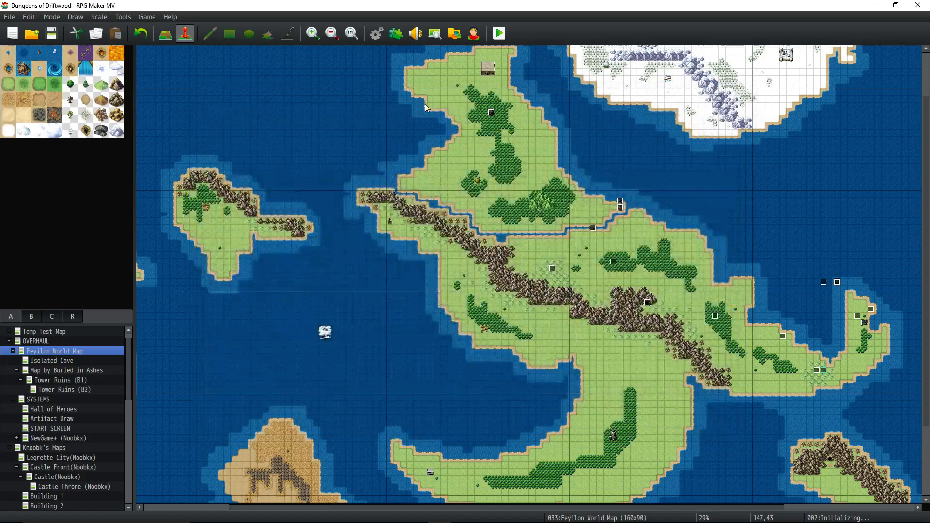
{"action": "left_click", "coordinate": [395, 33]}
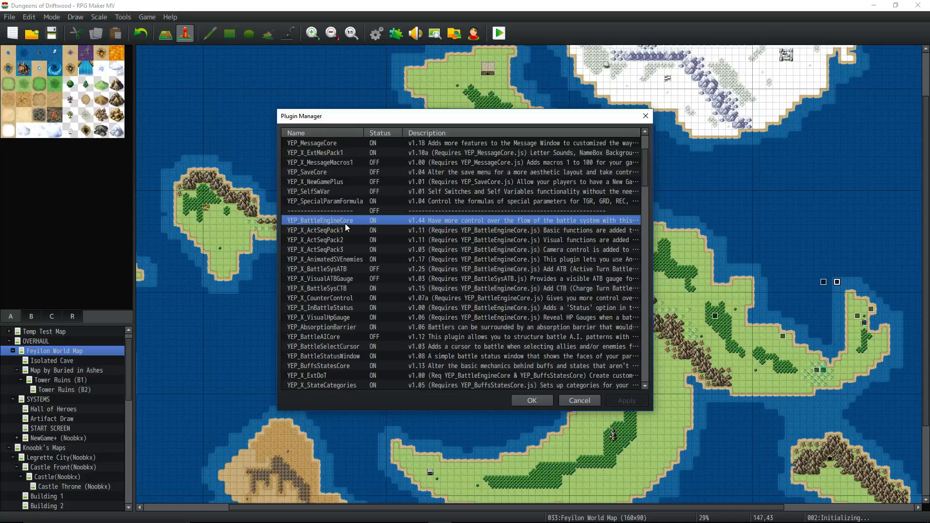
{"action": "left_click", "coordinate": [321, 230]}
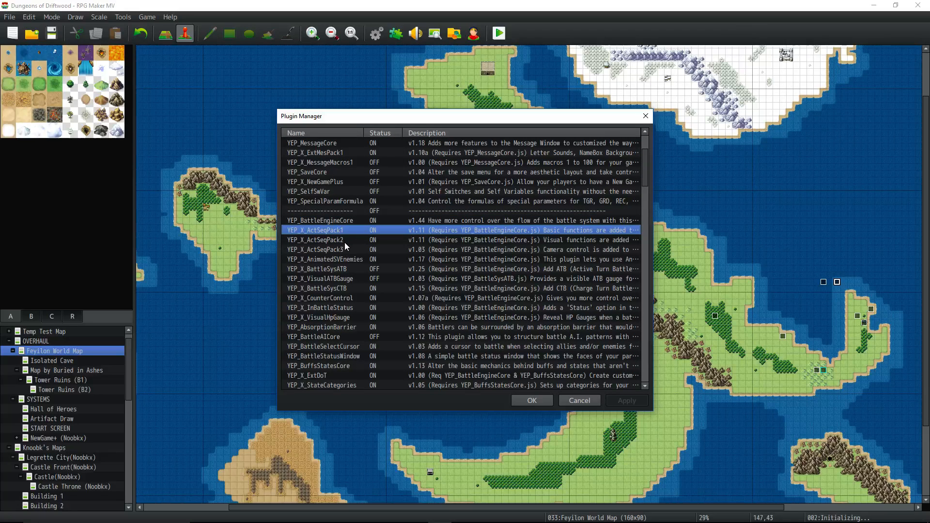
{"action": "left_click", "coordinate": [324, 249]}
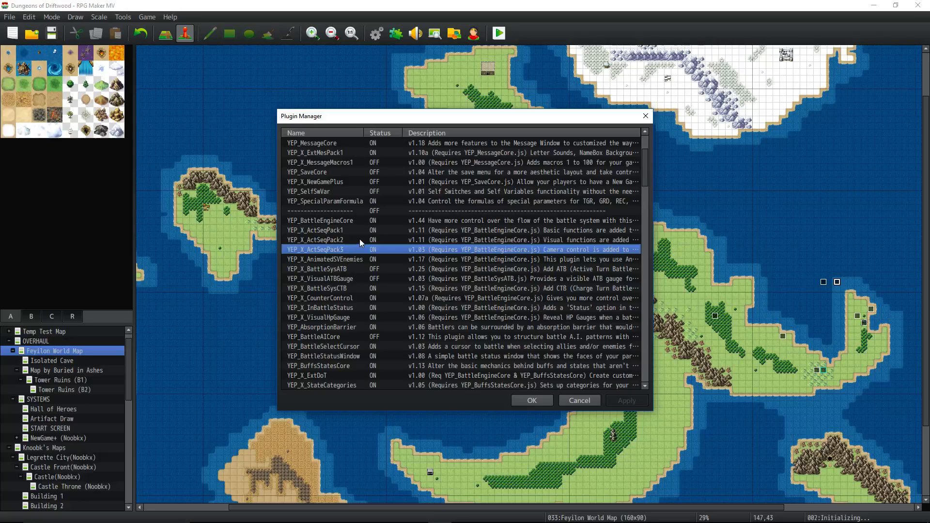
{"action": "scroll", "scroll_direction": "down", "scroll_amount": 3}
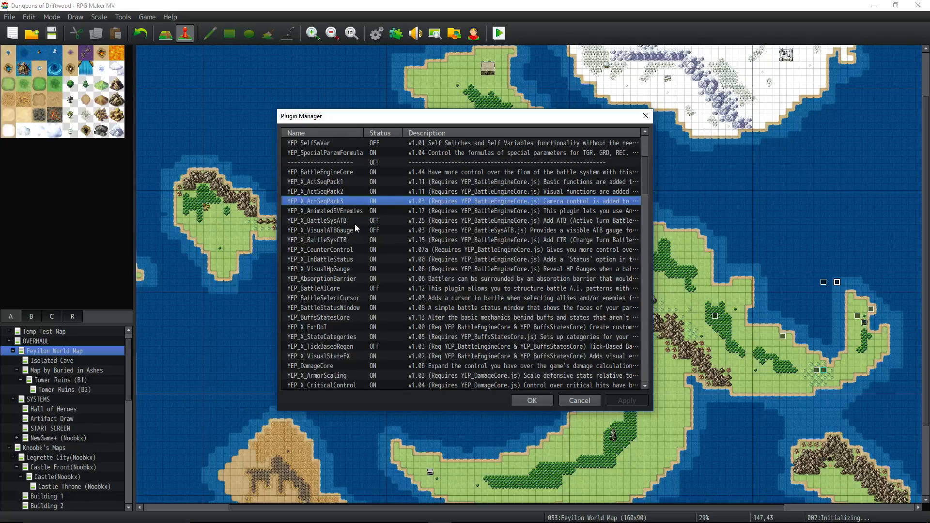
{"action": "scroll", "scroll_direction": "down", "scroll_amount": 3}
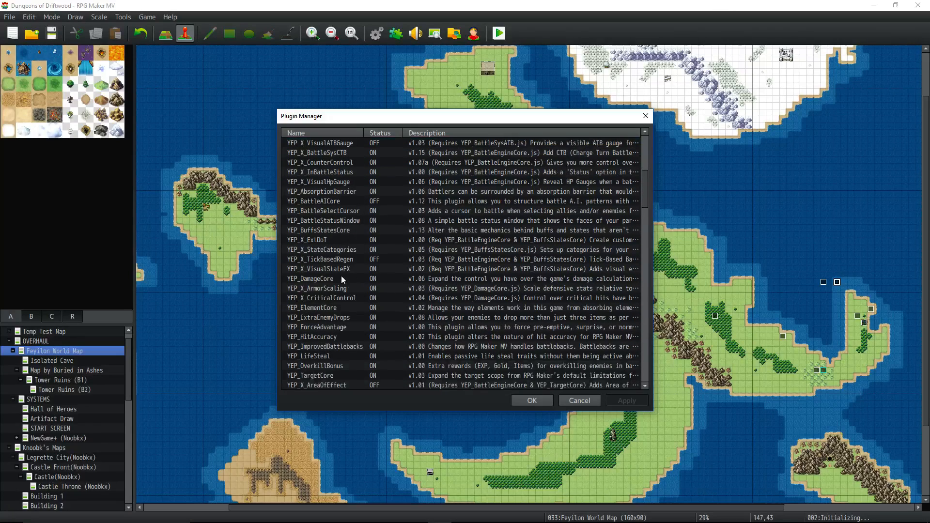
{"action": "left_click", "coordinate": [327, 278]}
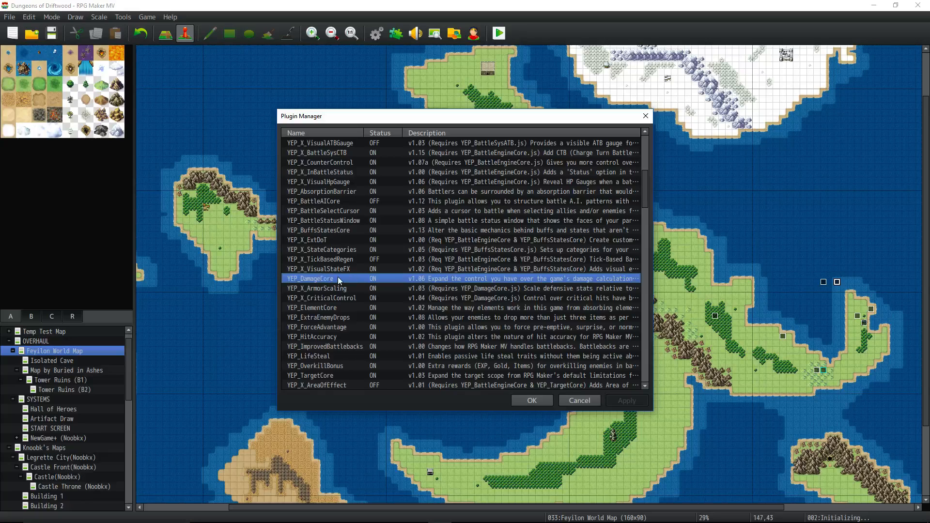
{"action": "mouse_move", "coordinate": [530, 400]}
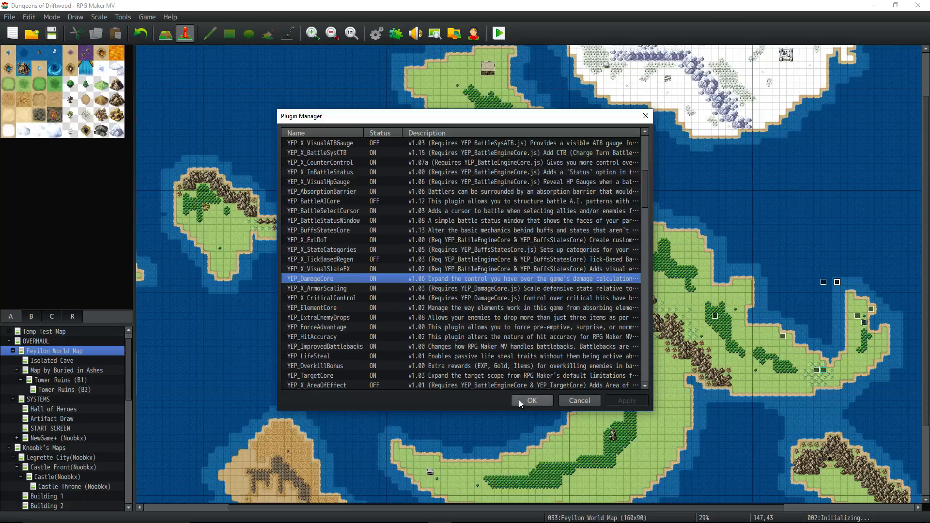
{"action": "left_click", "coordinate": [530, 400]}
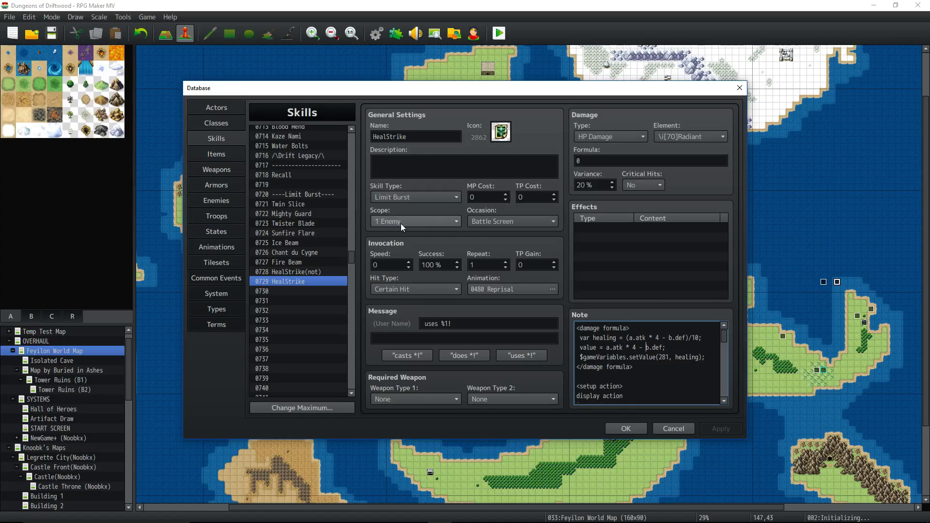
{"action": "scroll", "scroll_direction": "down", "scroll_amount": 3}
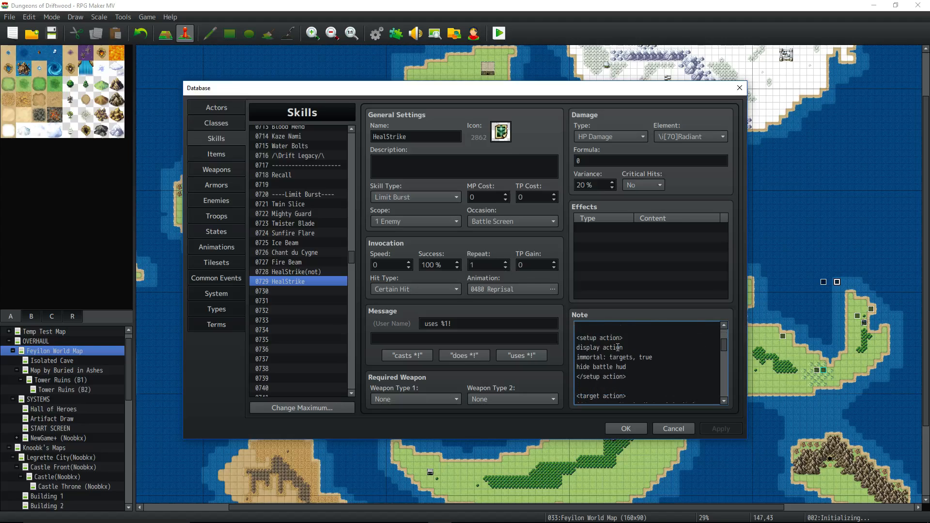
{"action": "scroll", "scroll_direction": "down", "scroll_amount": 3}
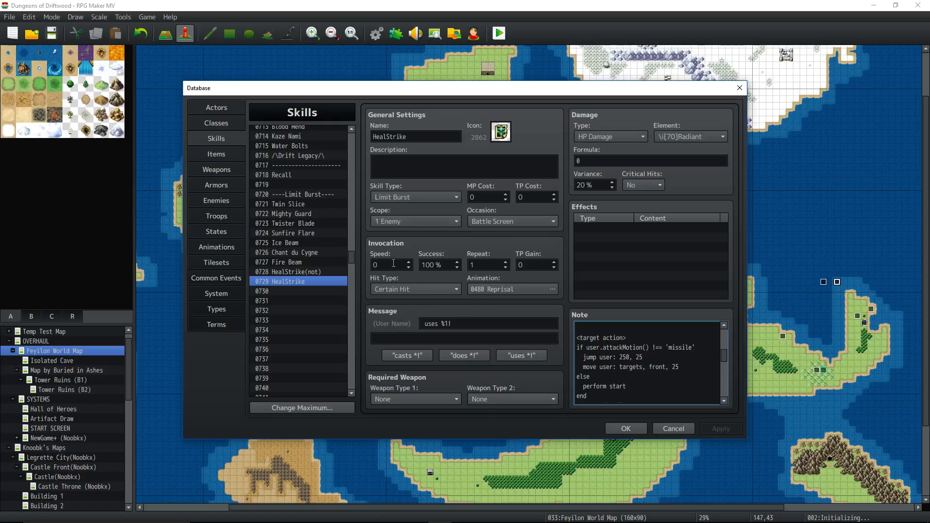
{"action": "left_click", "coordinate": [414, 288]}
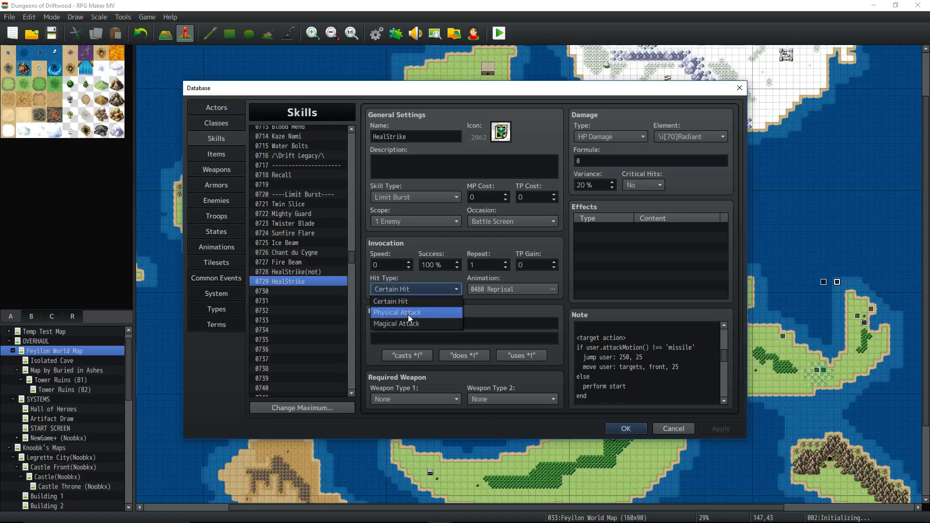
{"action": "left_click", "coordinate": [397, 312]}
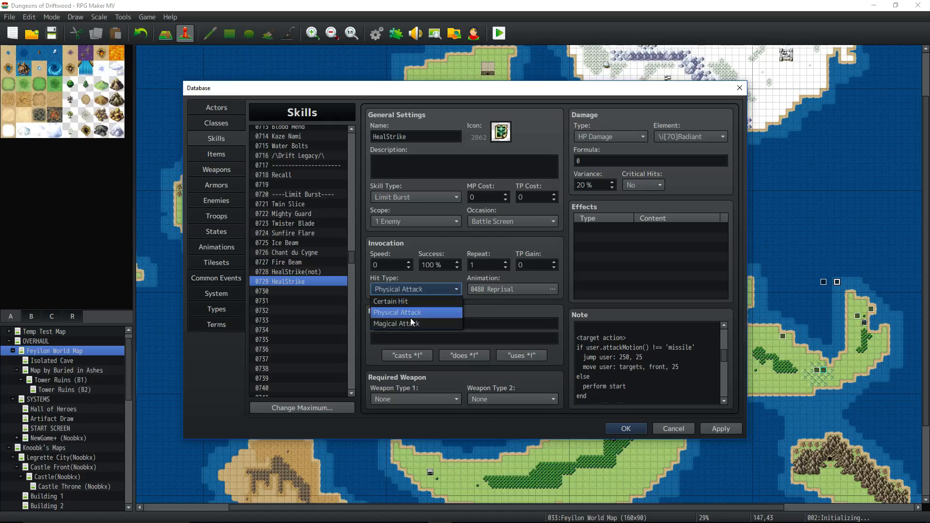
{"action": "left_click", "coordinate": [398, 312]}
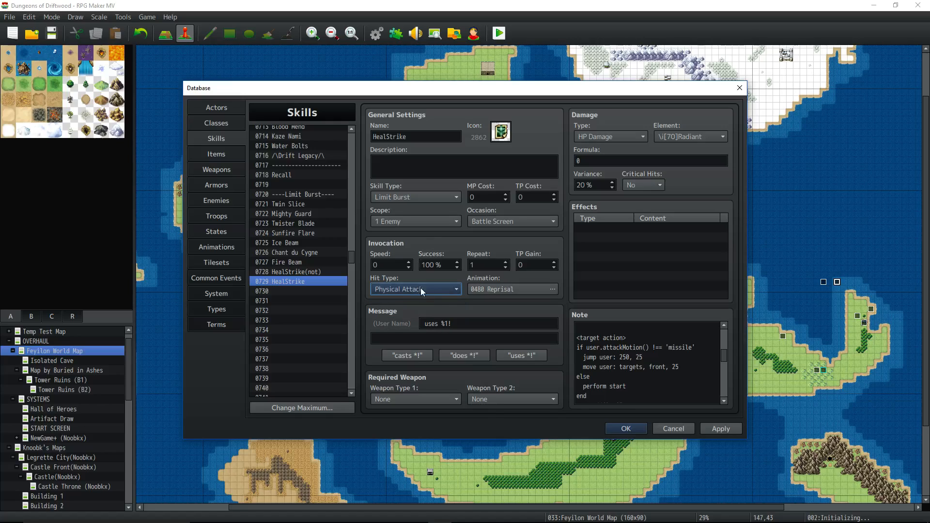
{"action": "mouse_move", "coordinate": [499, 287]}
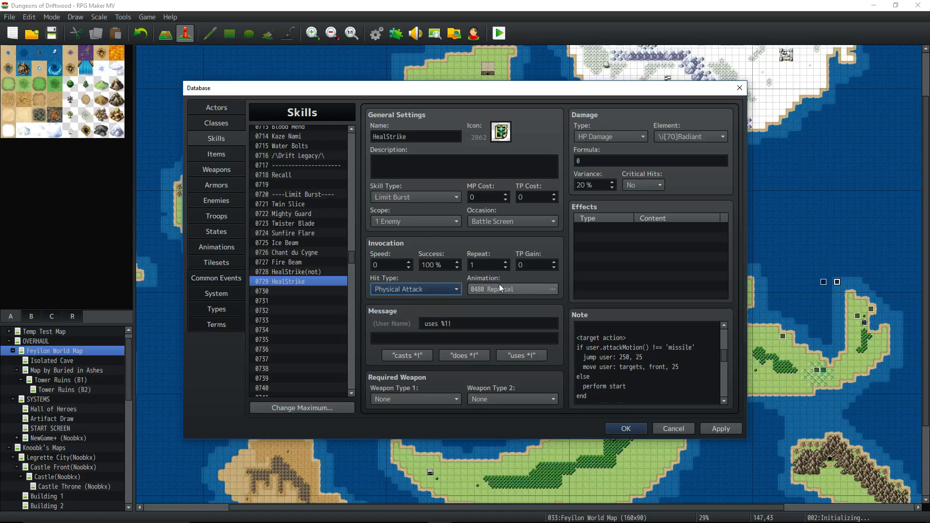
{"action": "mouse_move", "coordinate": [503, 294]}
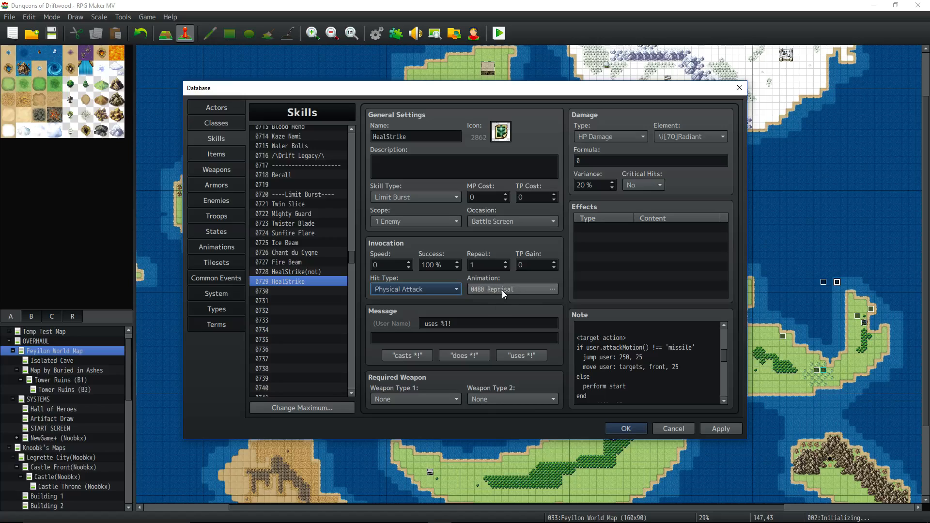
{"action": "mouse_move", "coordinate": [503, 290]}
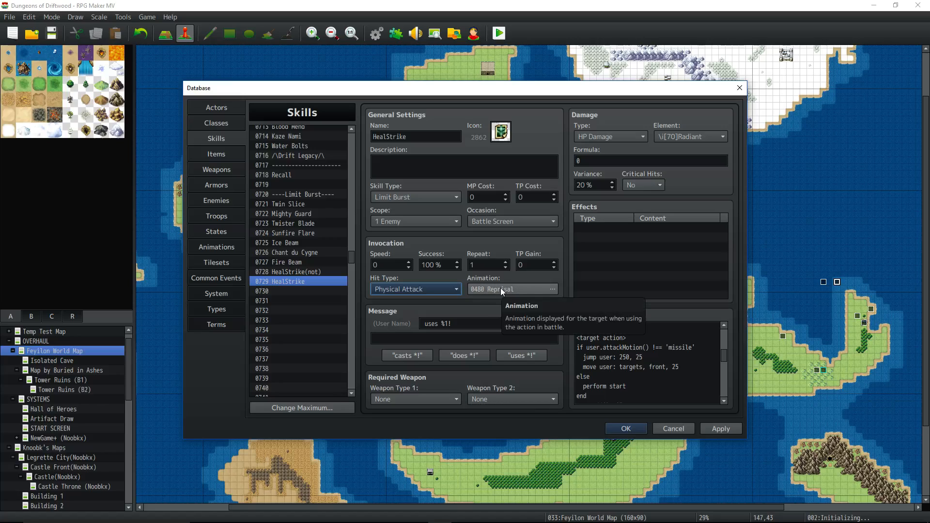
{"action": "mouse_move", "coordinate": [569, 191]}
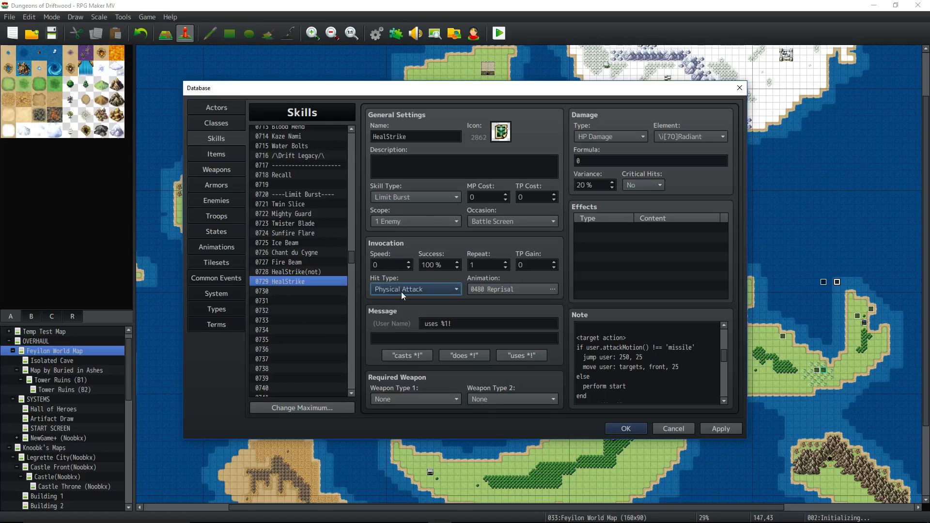
{"action": "mouse_move", "coordinate": [543, 341]}
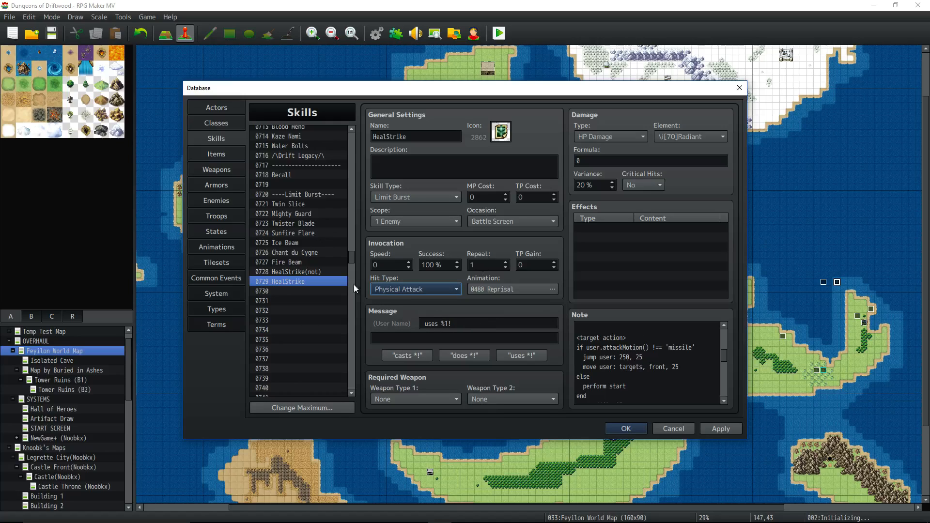
{"action": "mouse_move", "coordinate": [604, 204]}
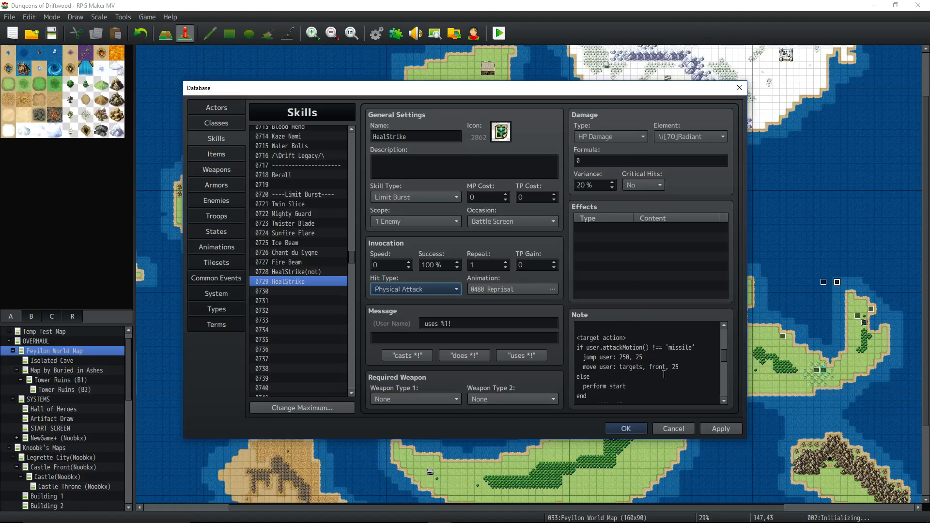
{"action": "mouse_move", "coordinate": [435, 303]}
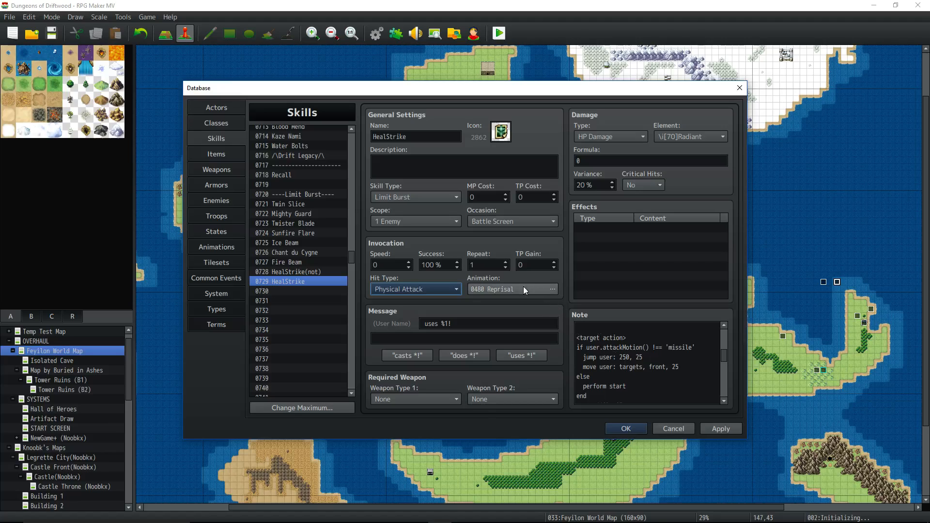
{"action": "mouse_move", "coordinate": [628, 135]}
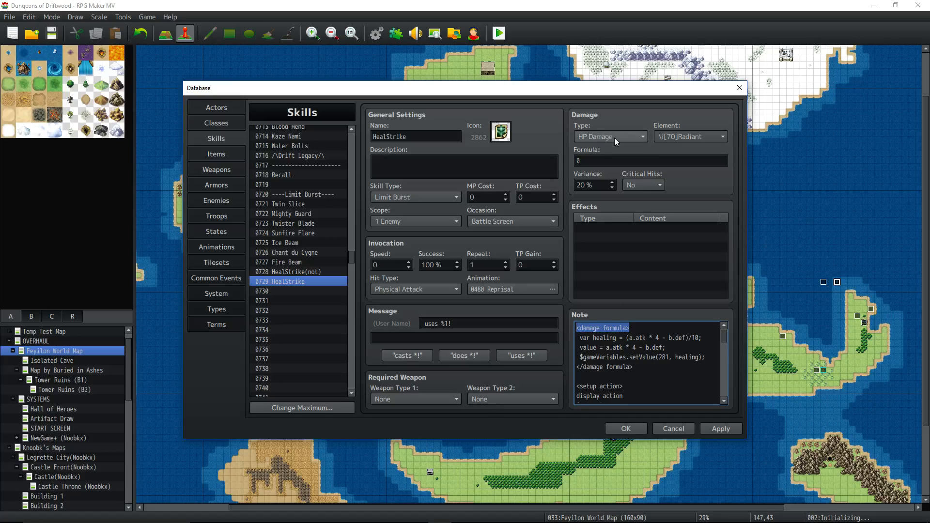
{"action": "mouse_move", "coordinate": [695, 175]}
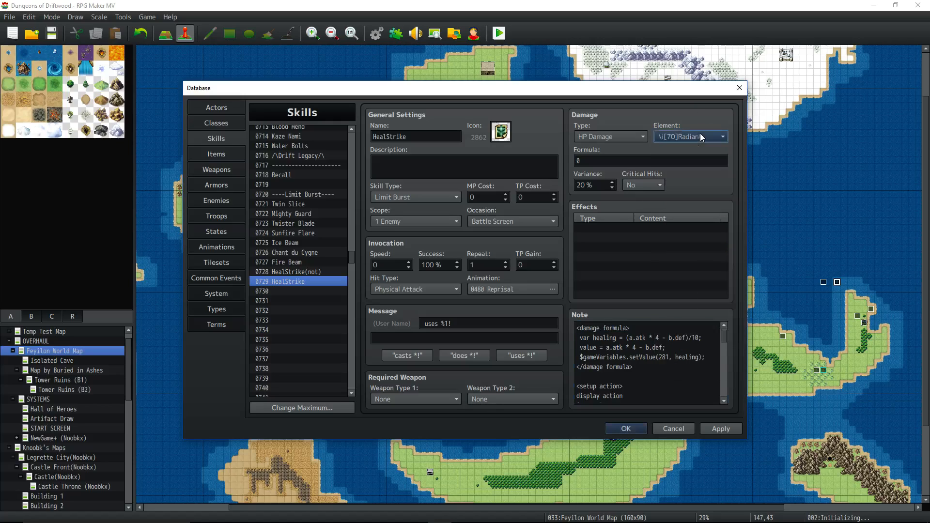
In HealStrike's Damage section, set Critical Hits to Yes
{"action": "left_click", "coordinate": [649, 159]}
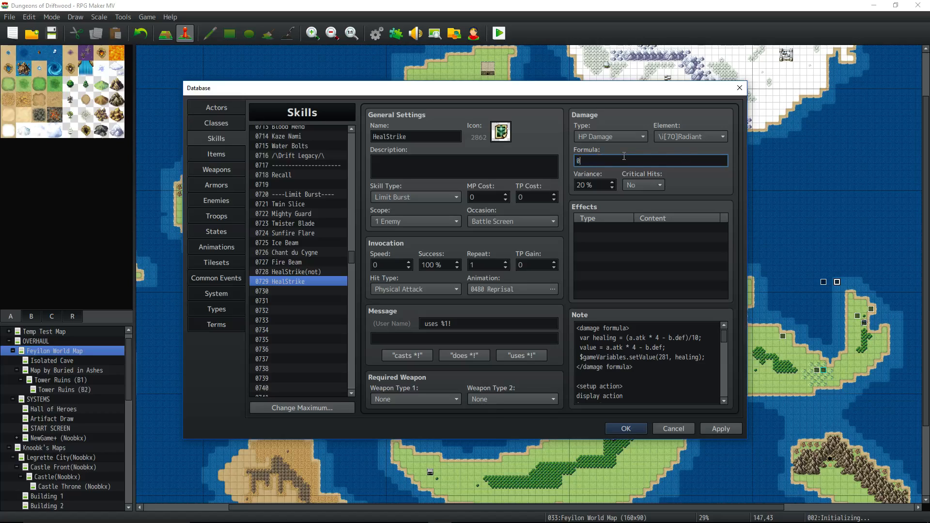
{"action": "left_click", "coordinate": [642, 184]}
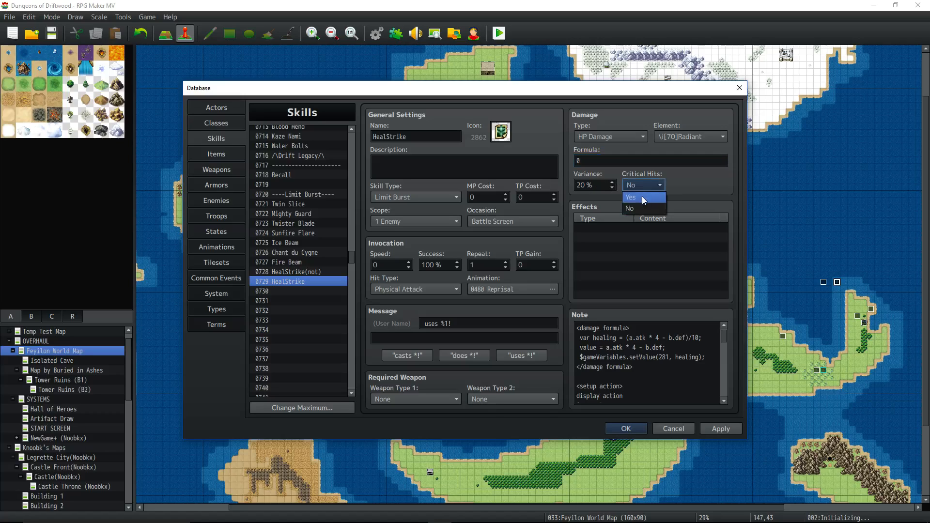
{"action": "left_click", "coordinate": [631, 197]}
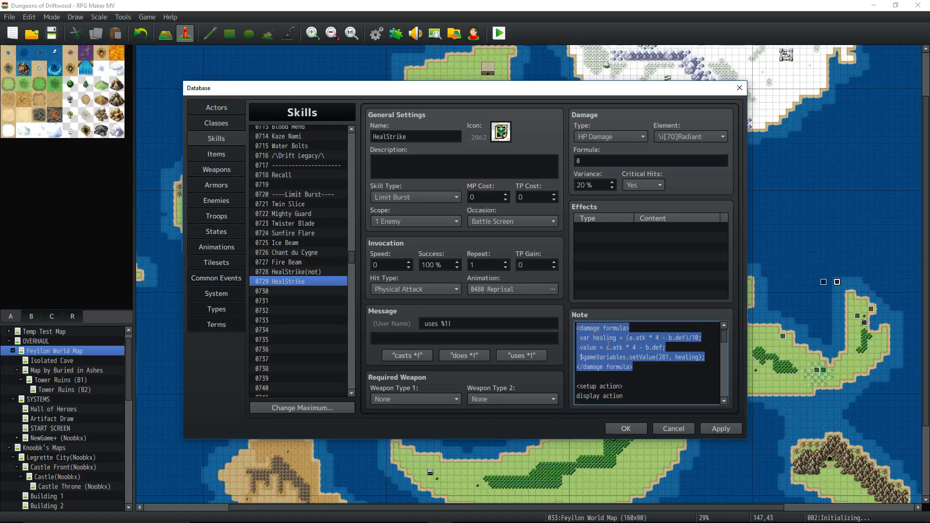
{"action": "left_click", "coordinate": [619, 337]}
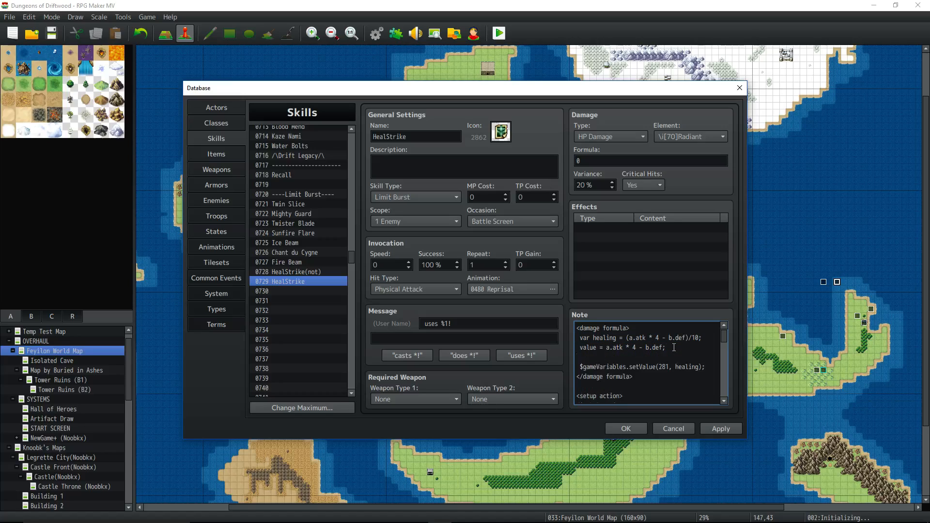
{"action": "type", "text": "var healing"}
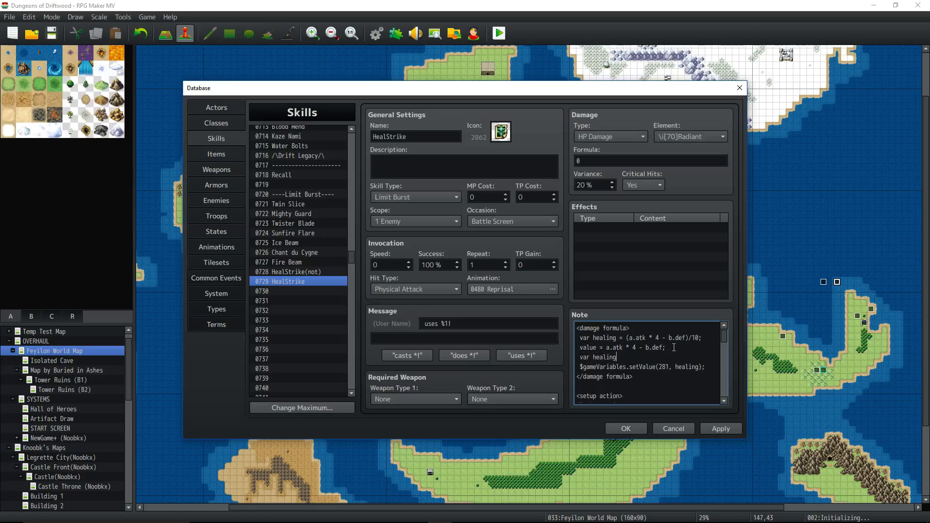
{"action": "type", "text": "= value"}
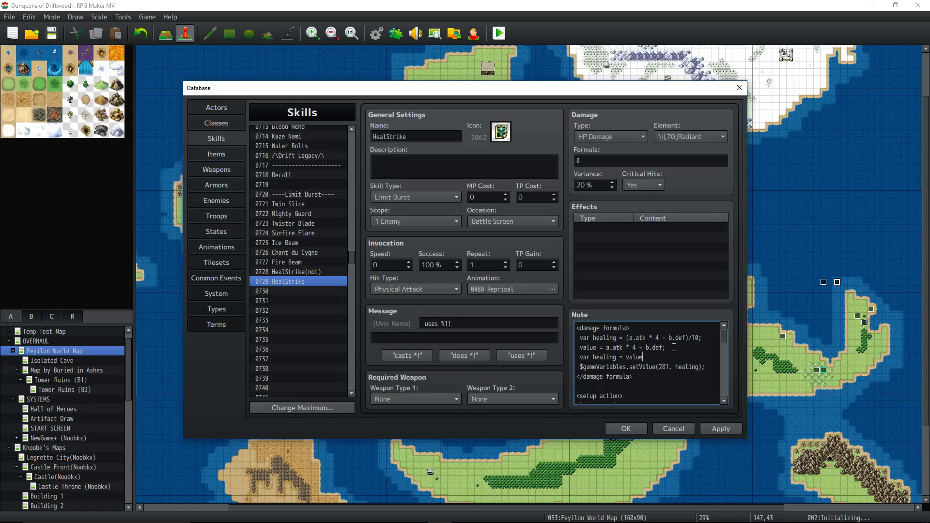
{"action": "type", "text": "/10;"}
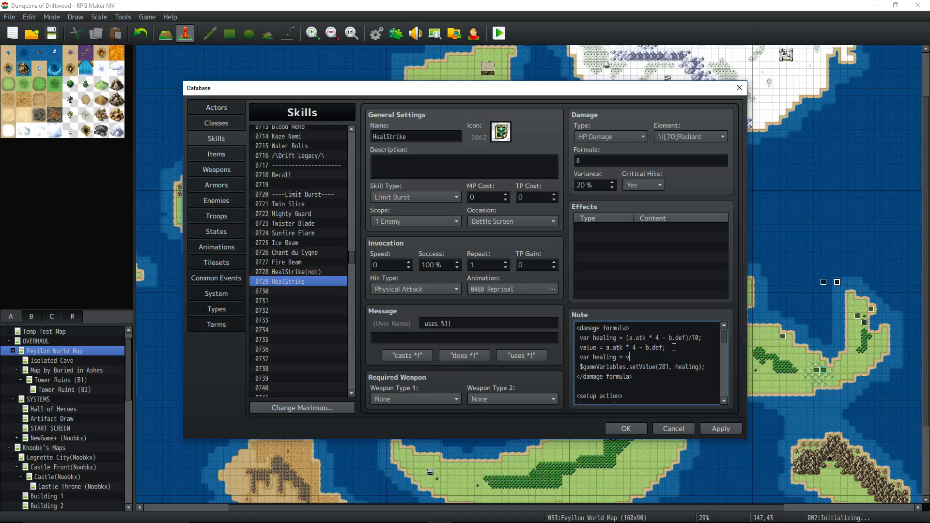
{"action": "key", "text": "backspace"}
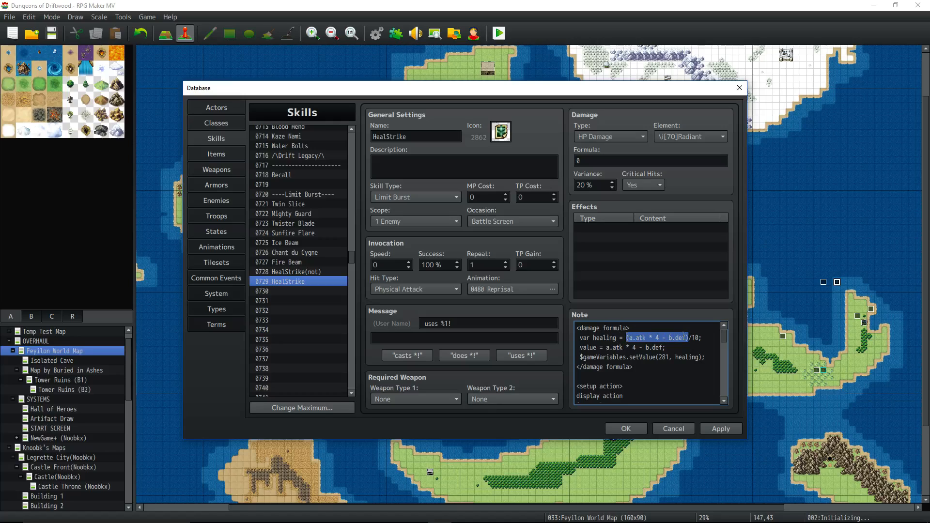
{"action": "left_click", "coordinate": [688, 338]}
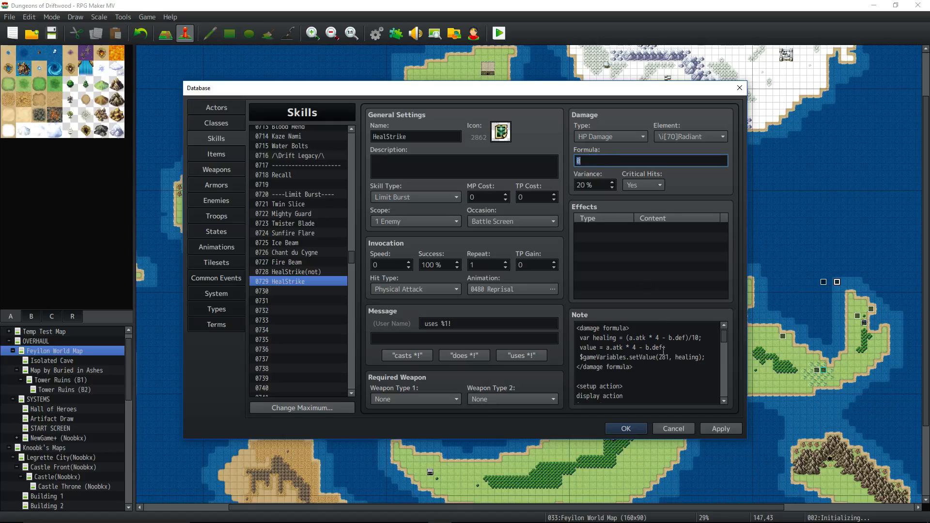
{"action": "double_click", "coordinate": [631, 347]}
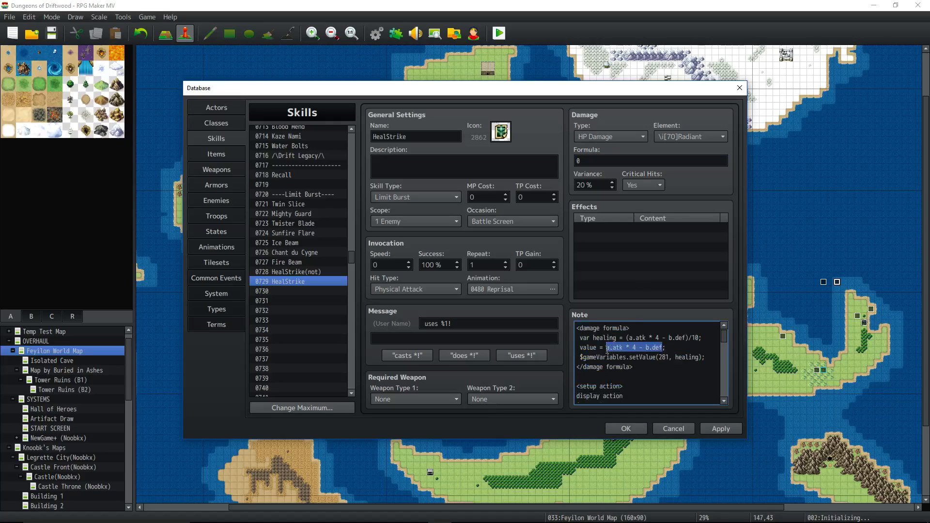
{"action": "left_click", "coordinate": [619, 347]}
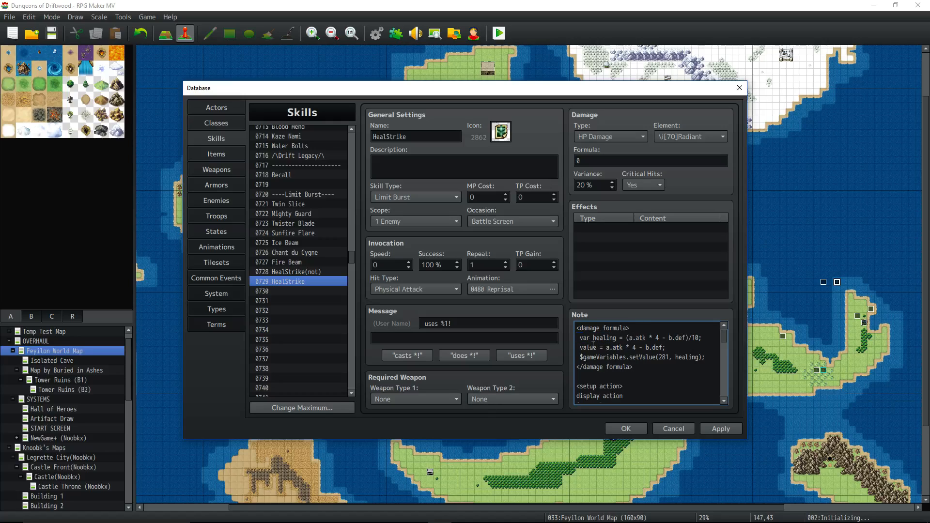
{"action": "left_click", "coordinate": [618, 396]}
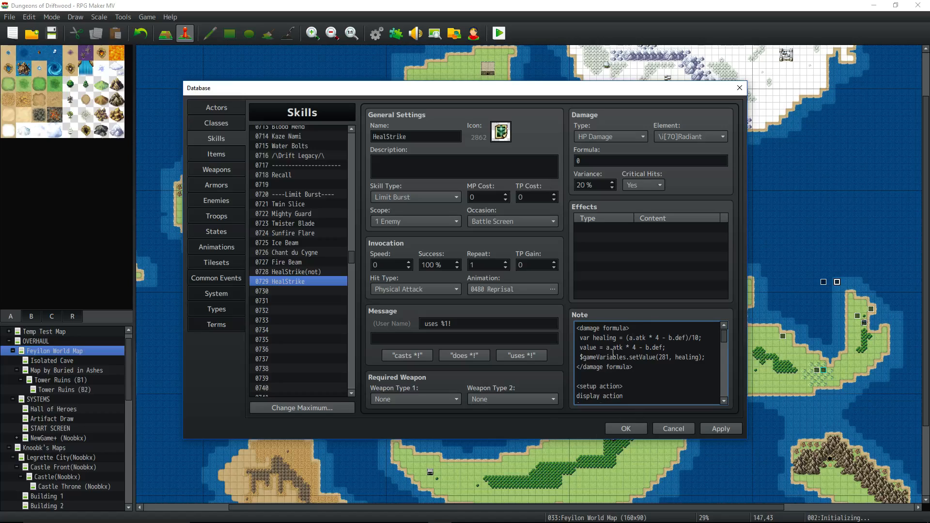
{"action": "mouse_move", "coordinate": [611, 355]}
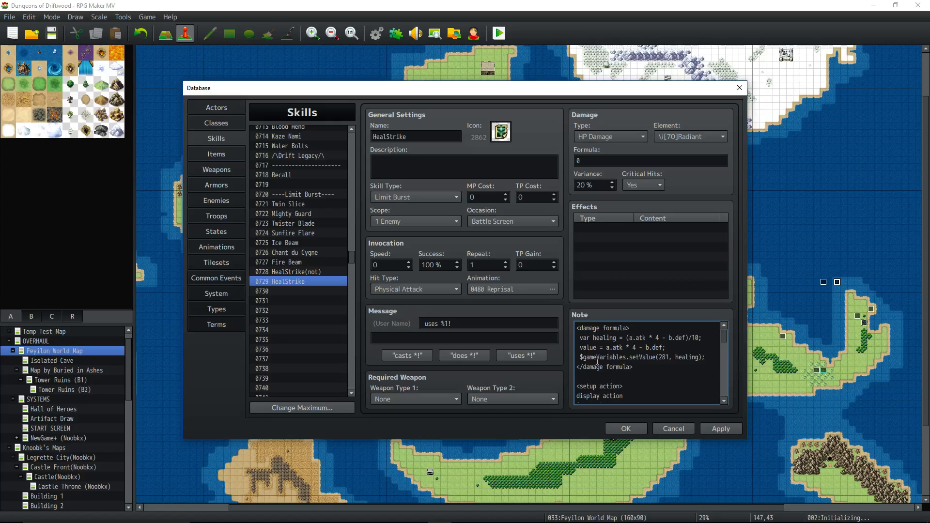
{"action": "double_click", "coordinate": [587, 357]}
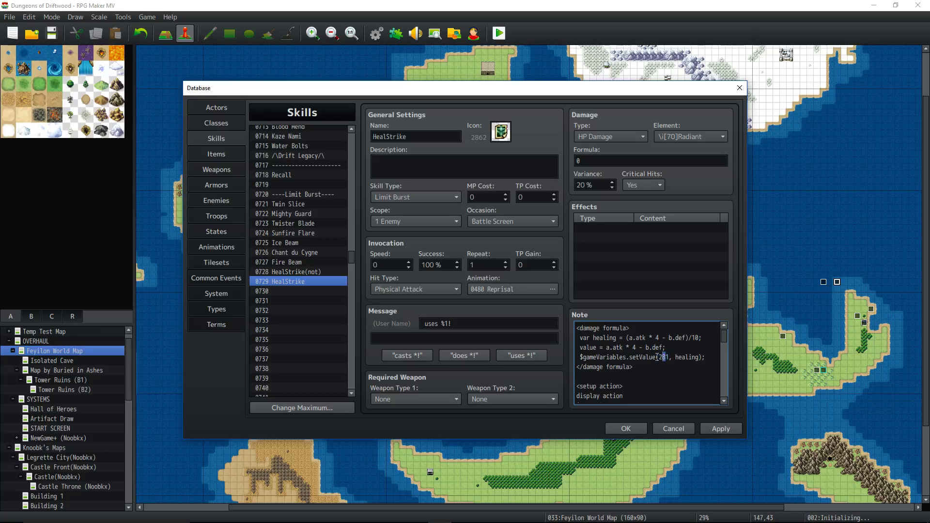
{"action": "double_click", "coordinate": [663, 357]}
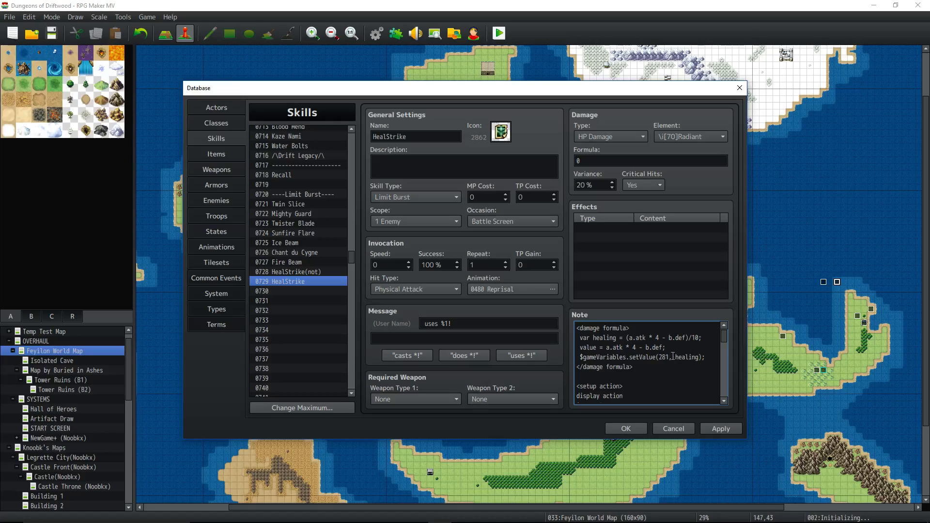
{"action": "double_click", "coordinate": [686, 356]}
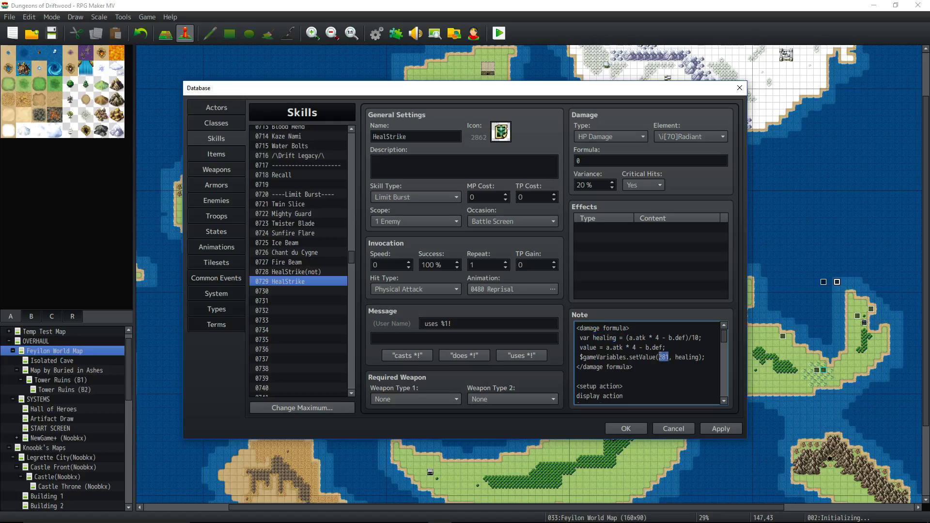
{"action": "double_click", "coordinate": [686, 356]}
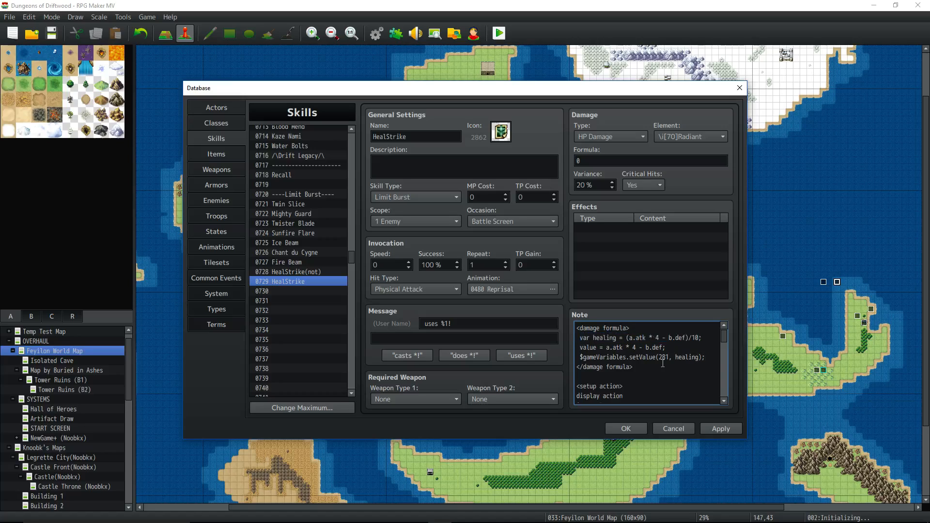
{"action": "scroll", "scroll_direction": "down", "scroll_amount": 3}
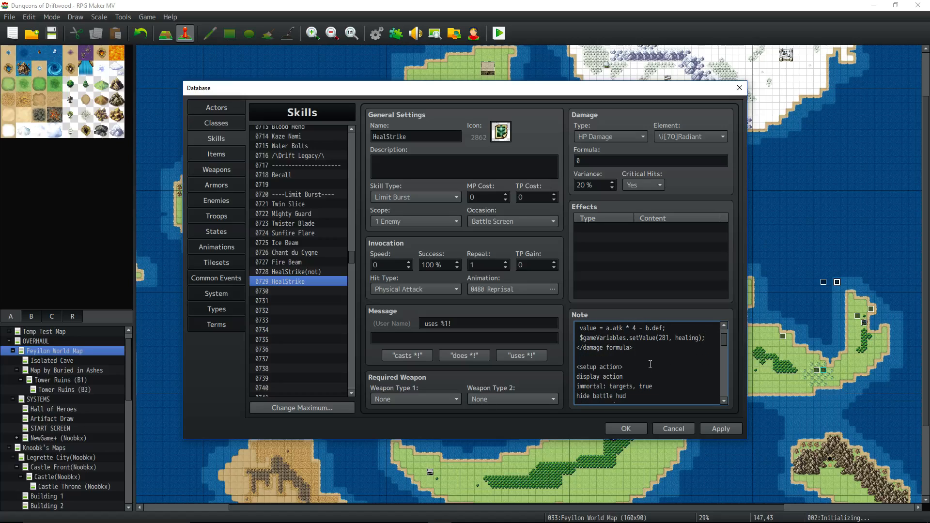
{"action": "scroll", "scroll_direction": "down", "scroll_amount": 3}
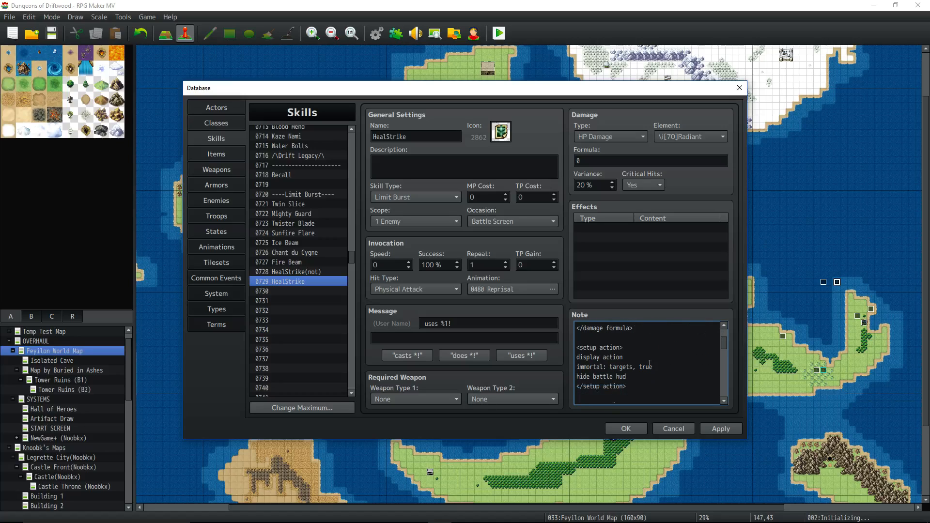
{"action": "scroll", "scroll_direction": "down", "scroll_amount": 3}
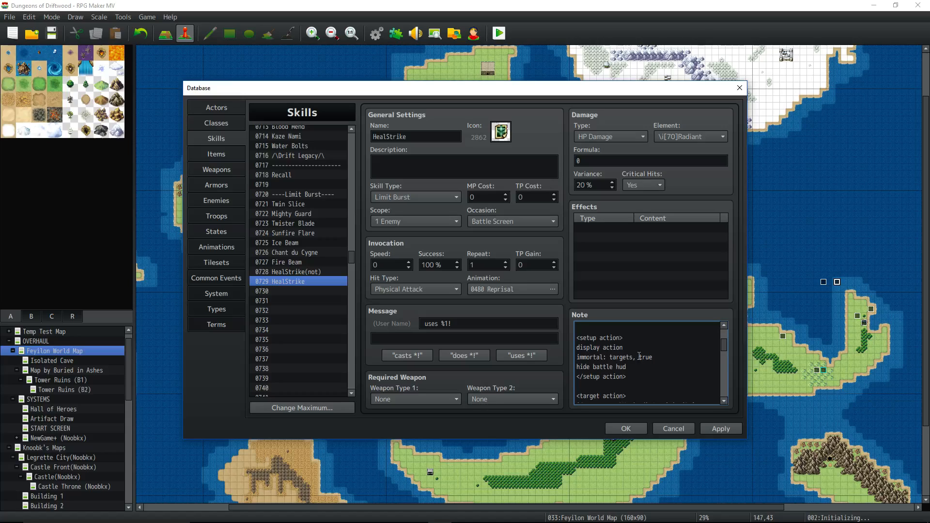
{"action": "double_click", "coordinate": [599, 337]}
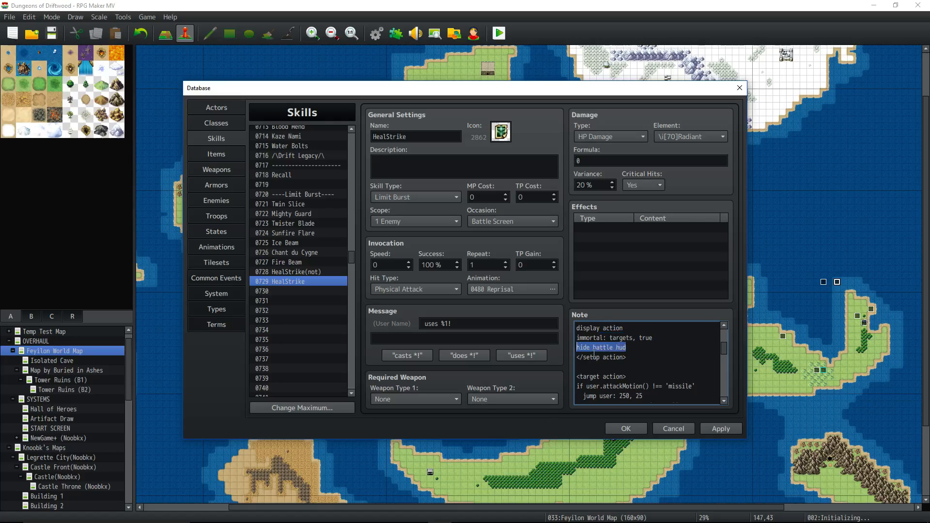
{"action": "scroll", "scroll_direction": "down", "scroll_amount": 3}
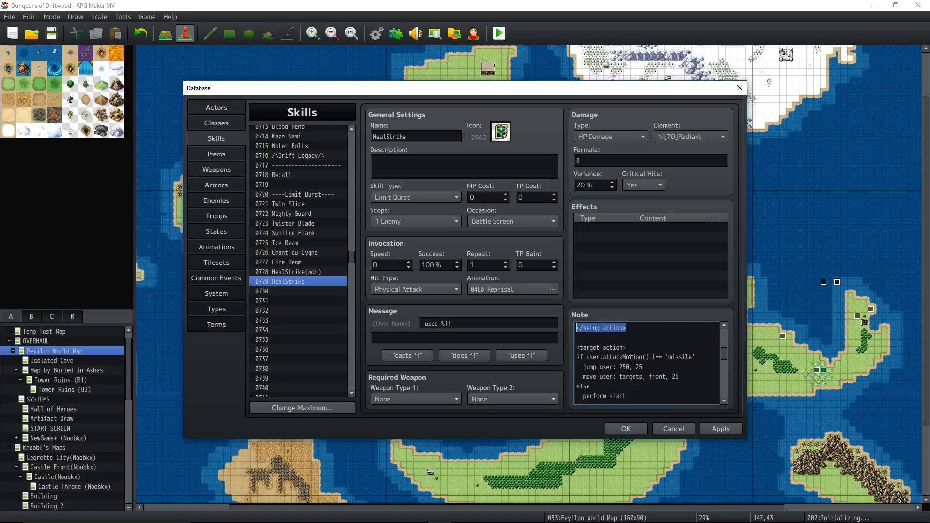
{"action": "scroll", "scroll_direction": "down", "scroll_amount": 3}
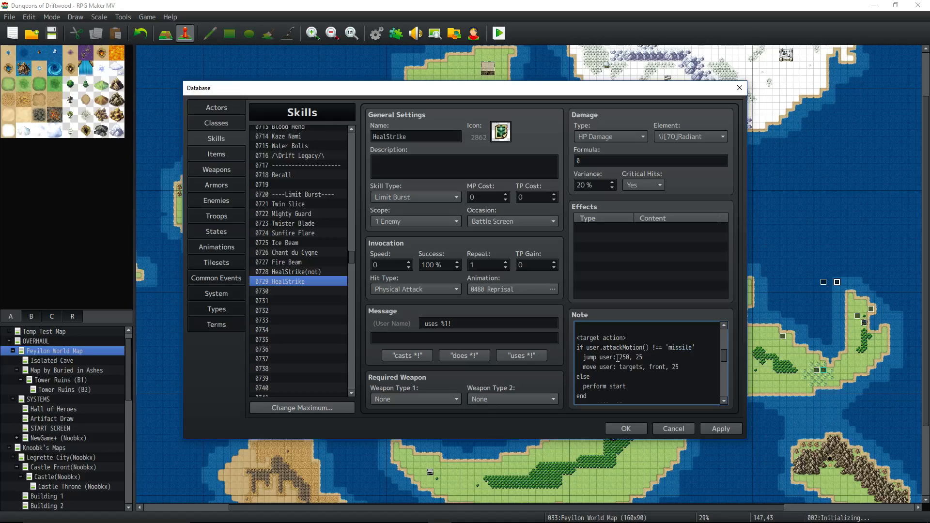
{"action": "double_click", "coordinate": [624, 357]}
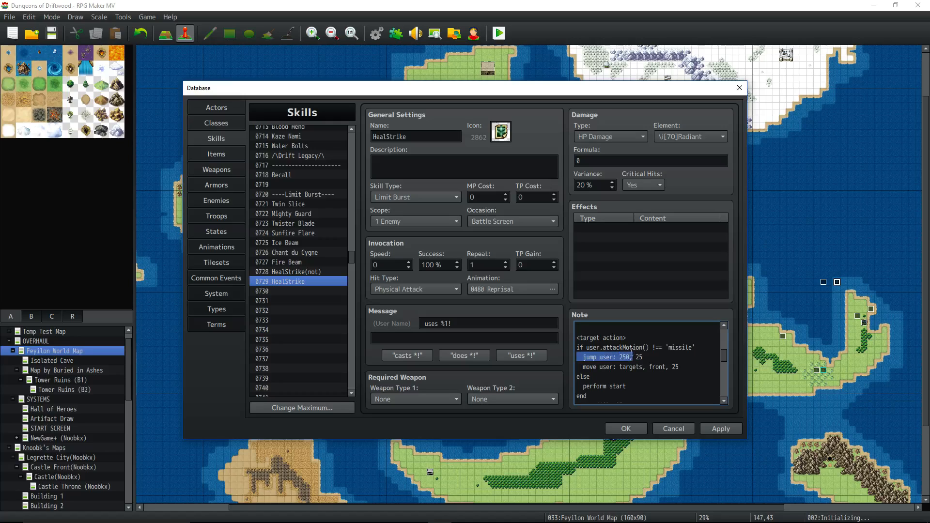
{"action": "double_click", "coordinate": [640, 357]}
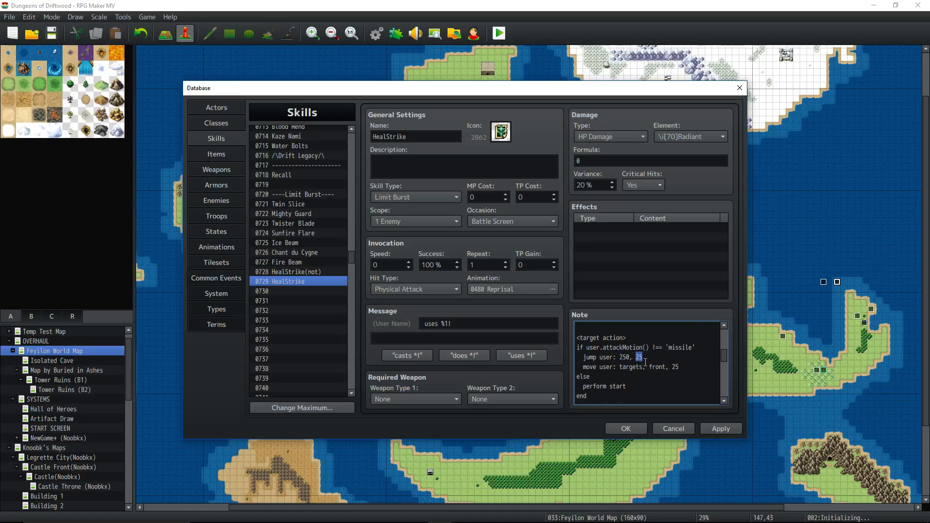
{"action": "scroll", "scroll_direction": "down", "scroll_amount": 3}
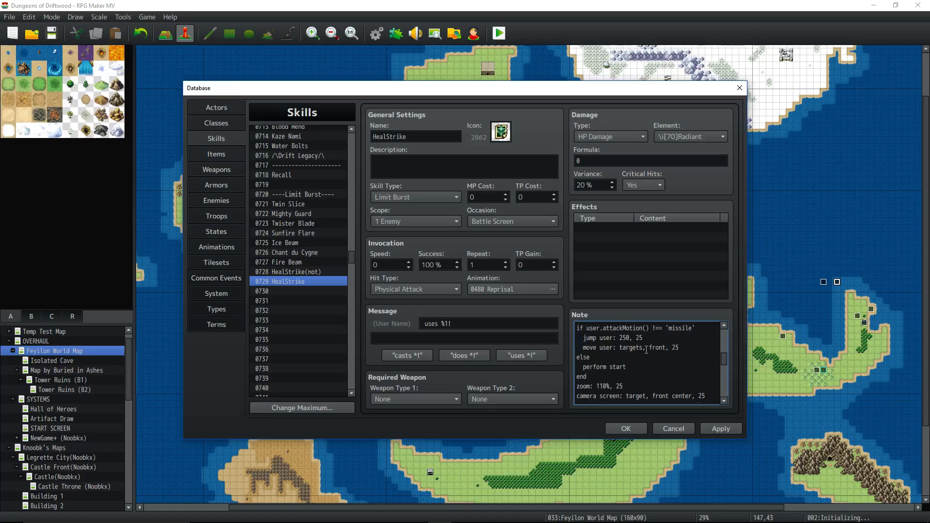
{"action": "double_click", "coordinate": [674, 346]}
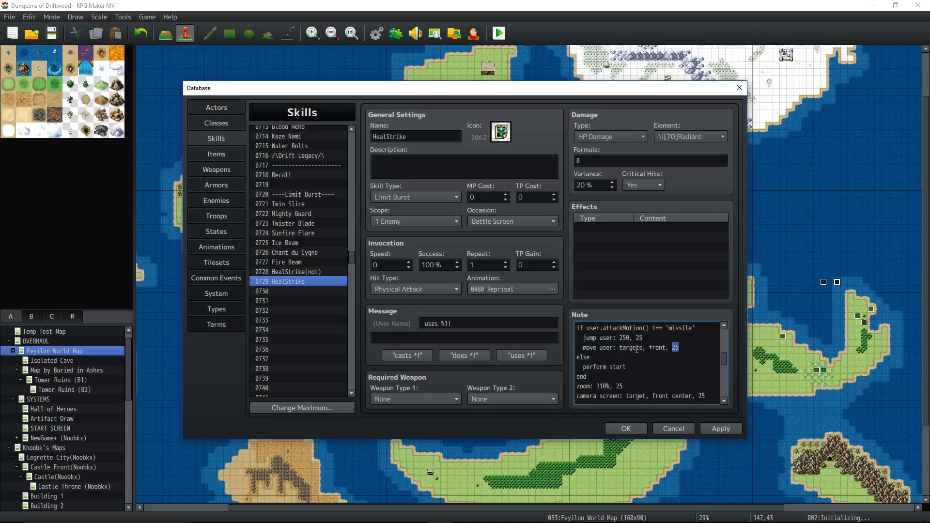
{"action": "scroll", "scroll_direction": "down", "scroll_amount": 3}
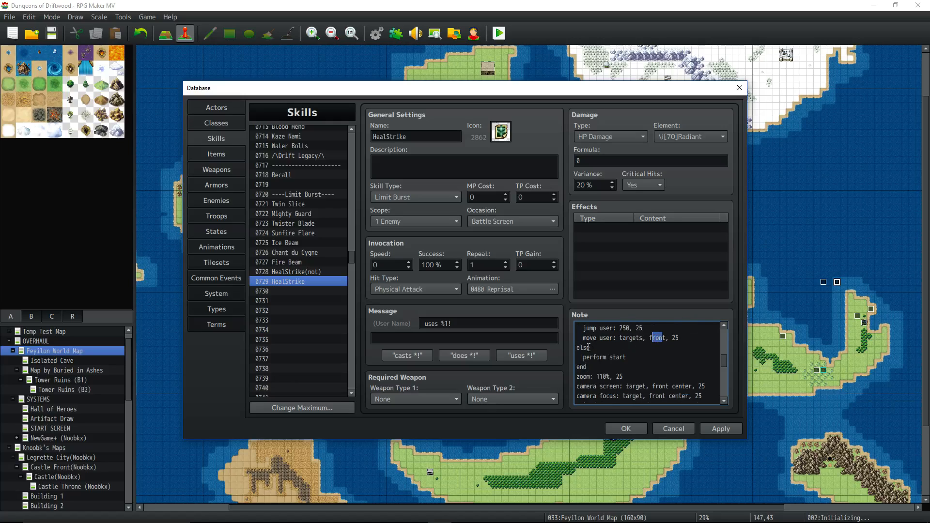
{"action": "double_click", "coordinate": [603, 357]}
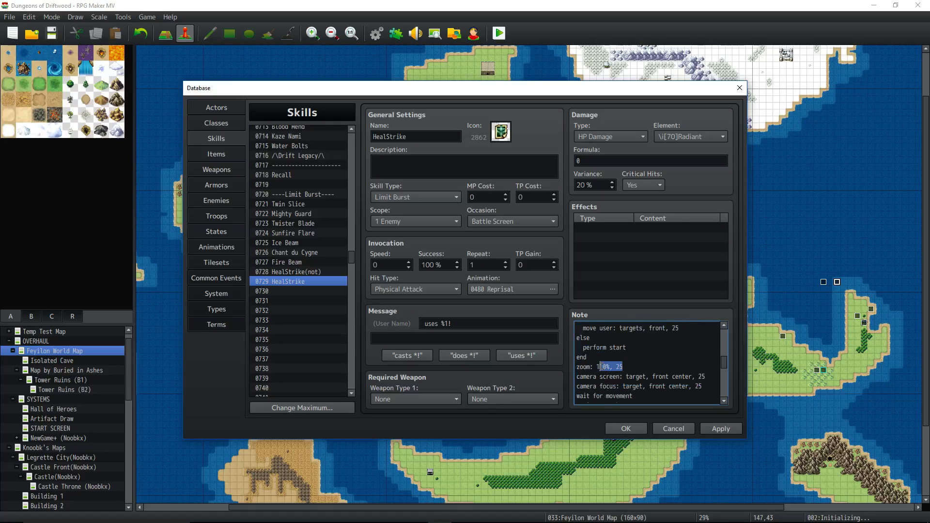
{"action": "scroll", "scroll_direction": "down", "scroll_amount": 3}
{"action": "type", "text": "1"}
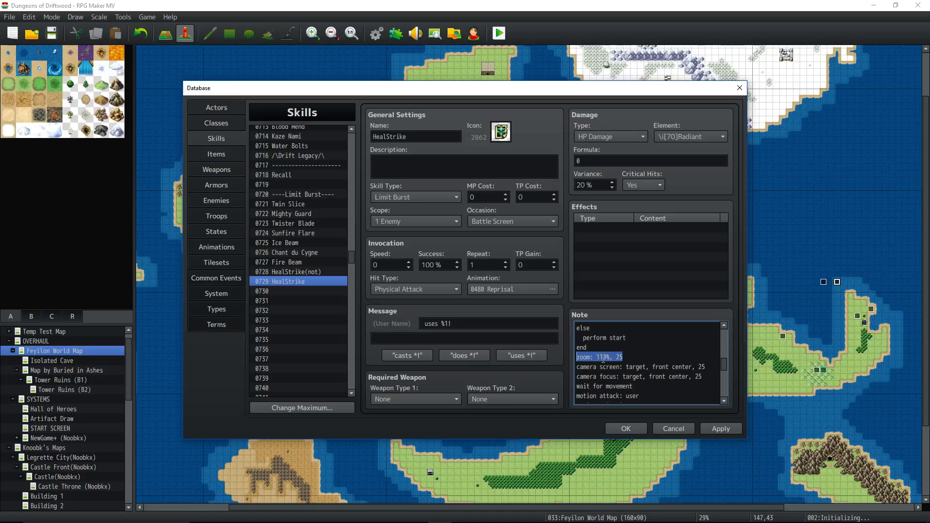
{"action": "left_click", "coordinate": [637, 362]}
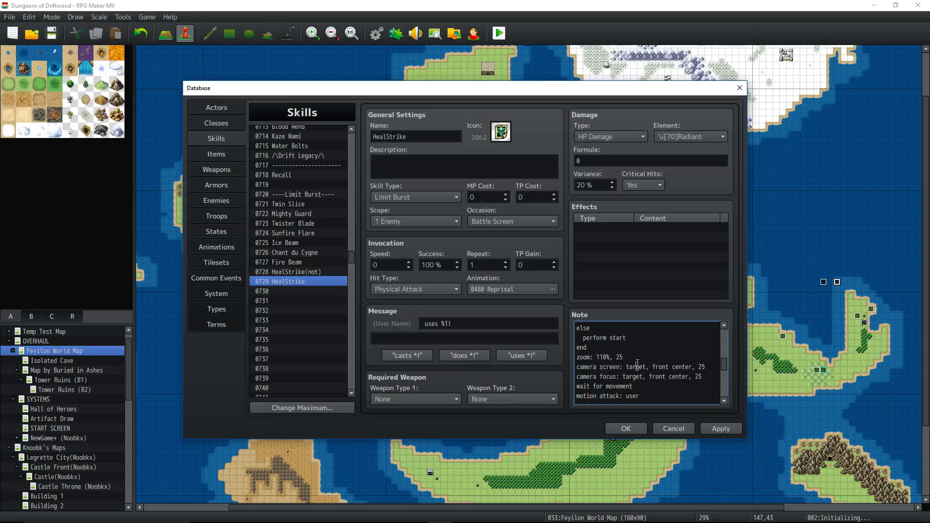
{"action": "scroll", "scroll_direction": "down", "scroll_amount": 3}
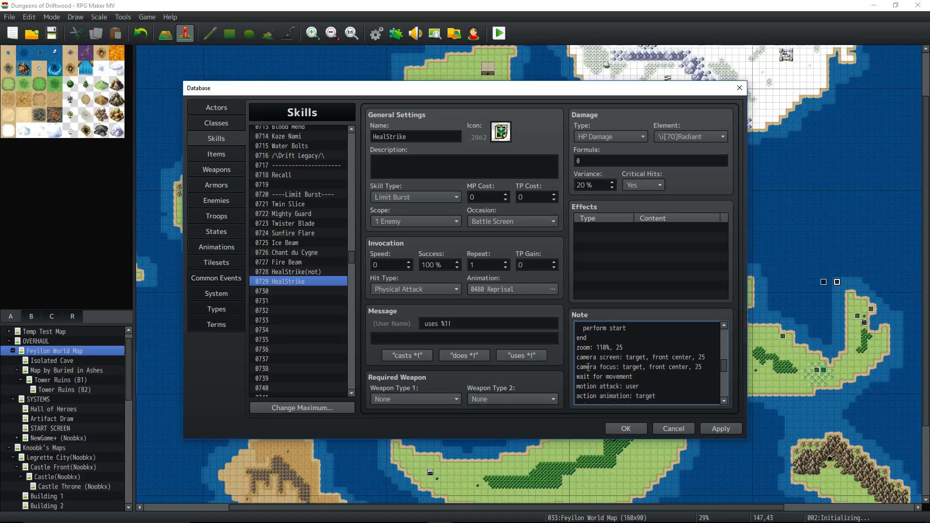
{"action": "double_click", "coordinate": [666, 366]}
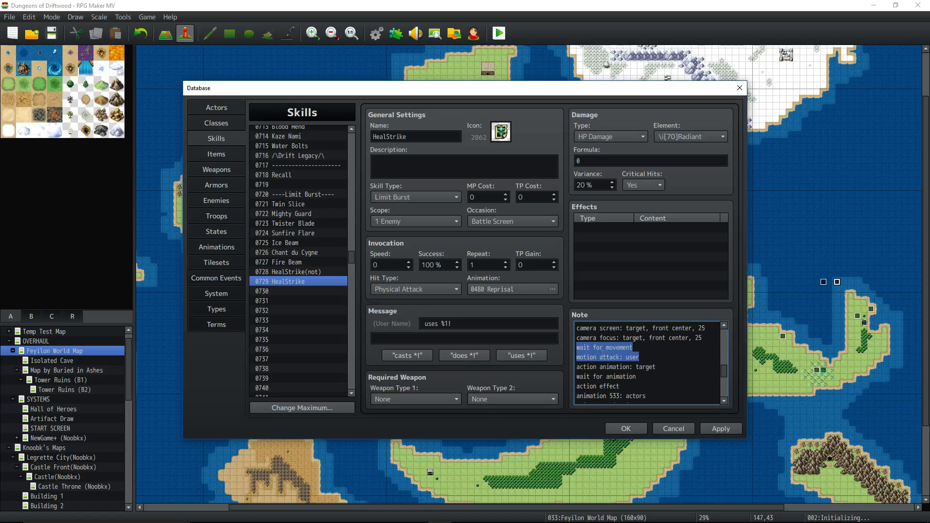
{"action": "left_click", "coordinate": [613, 366]}
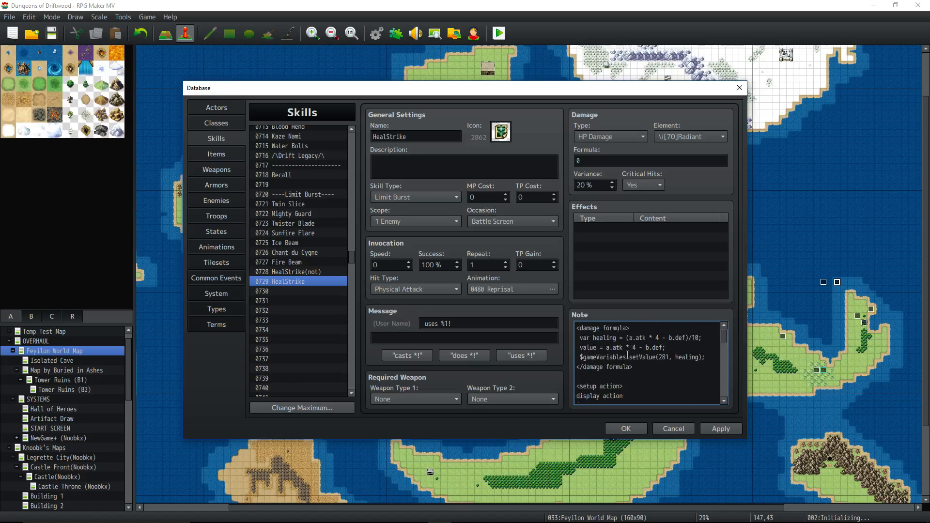
{"action": "scroll", "scroll_direction": "down", "scroll_amount": 3}
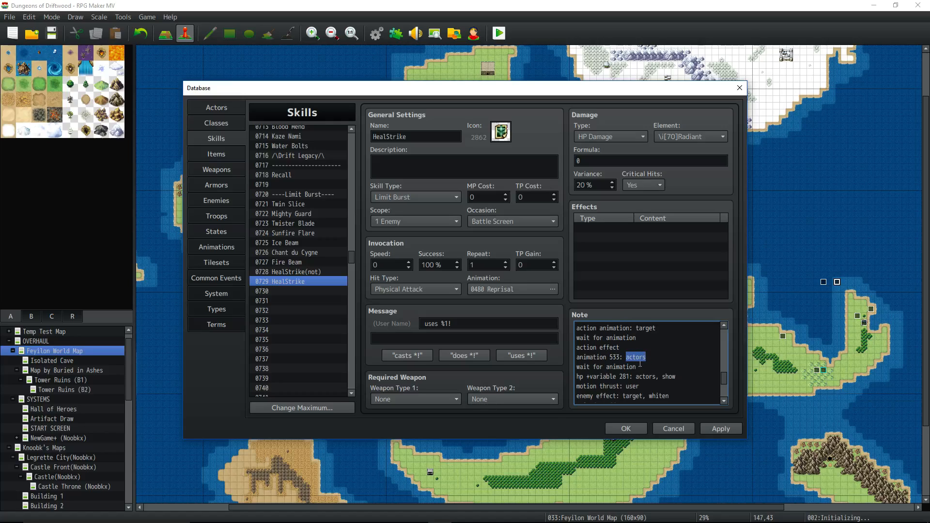
{"action": "scroll", "scroll_direction": "down", "scroll_amount": 3}
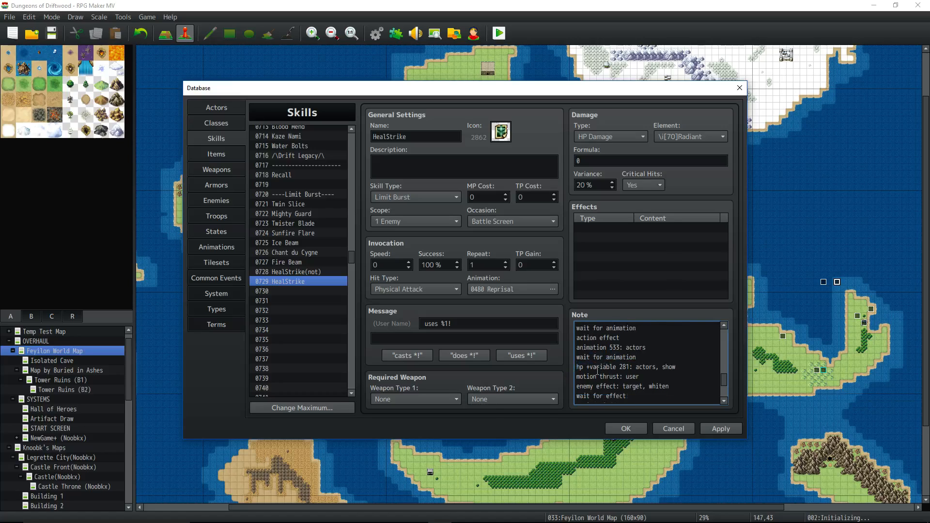
{"action": "scroll", "scroll_direction": "down", "scroll_amount": 3}
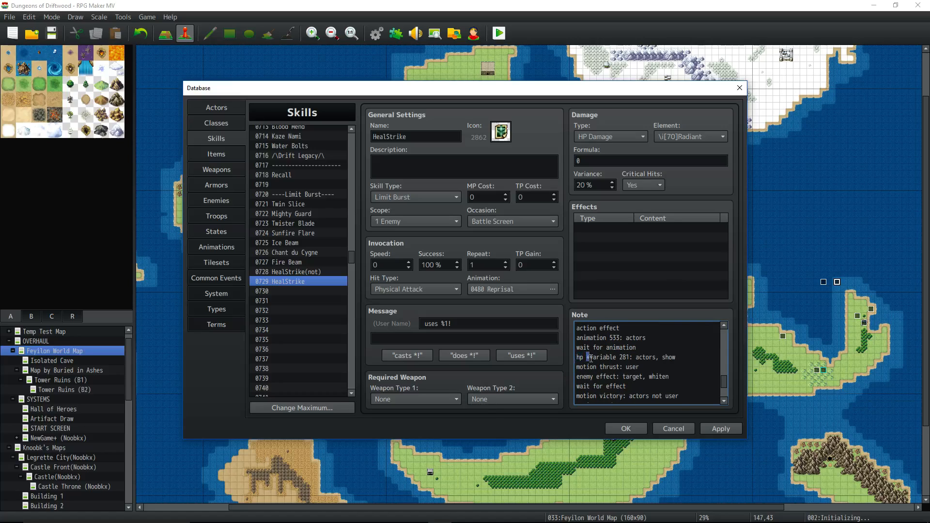
{"action": "double_click", "coordinate": [601, 357]}
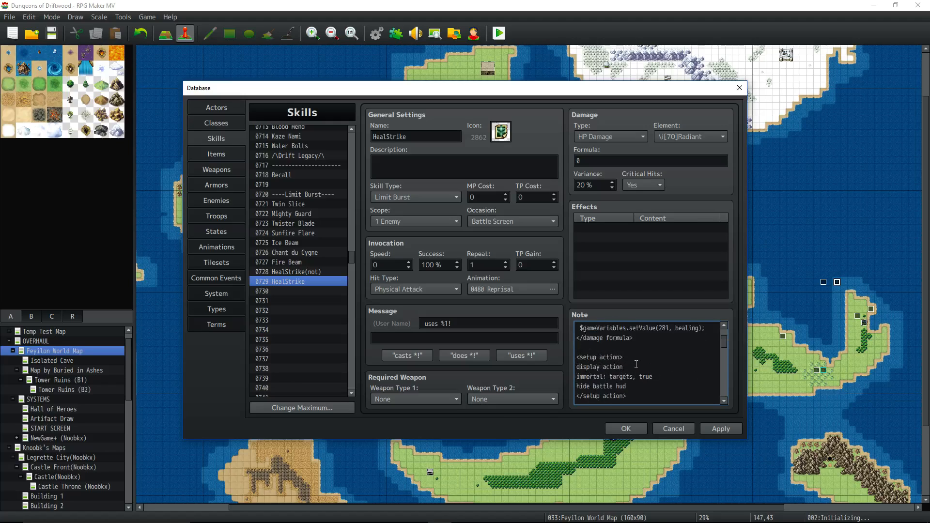
{"action": "scroll", "scroll_direction": "up", "scroll_amount": 3}
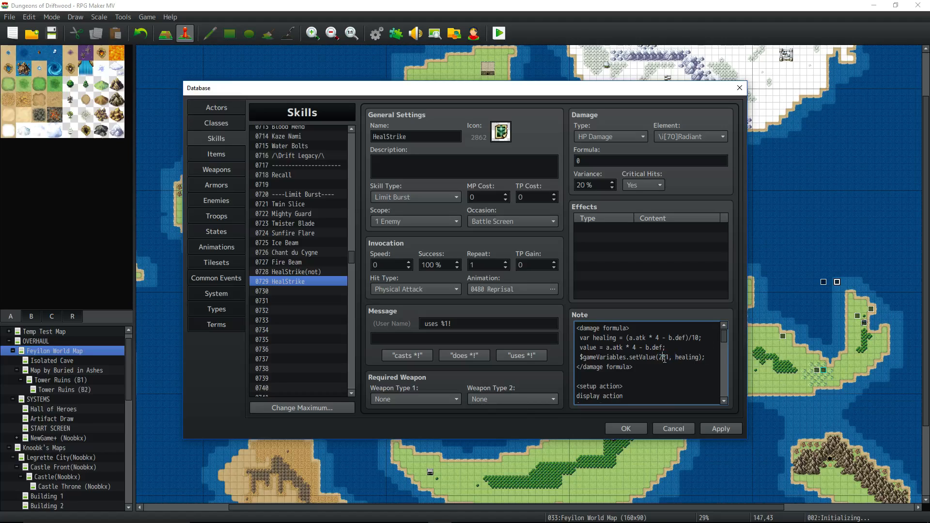
{"action": "double_click", "coordinate": [663, 356]}
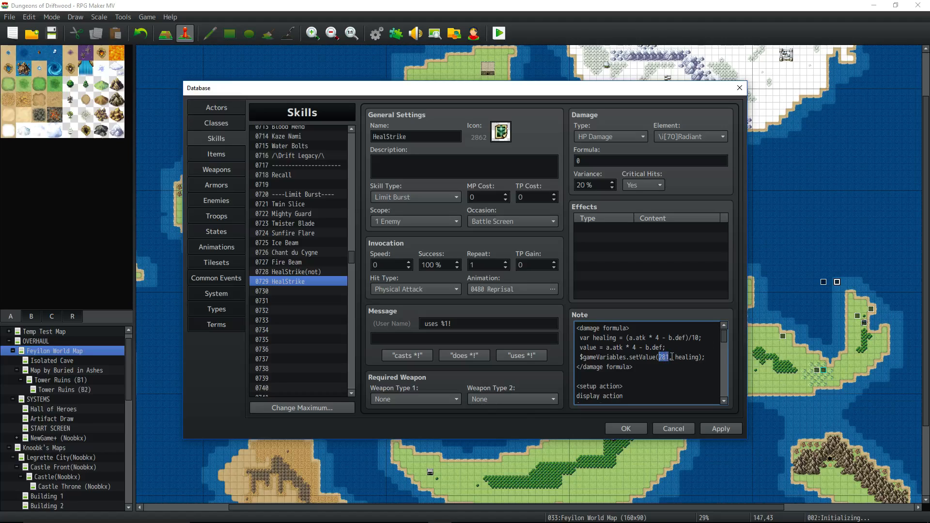
{"action": "scroll", "scroll_direction": "down", "scroll_amount": 3}
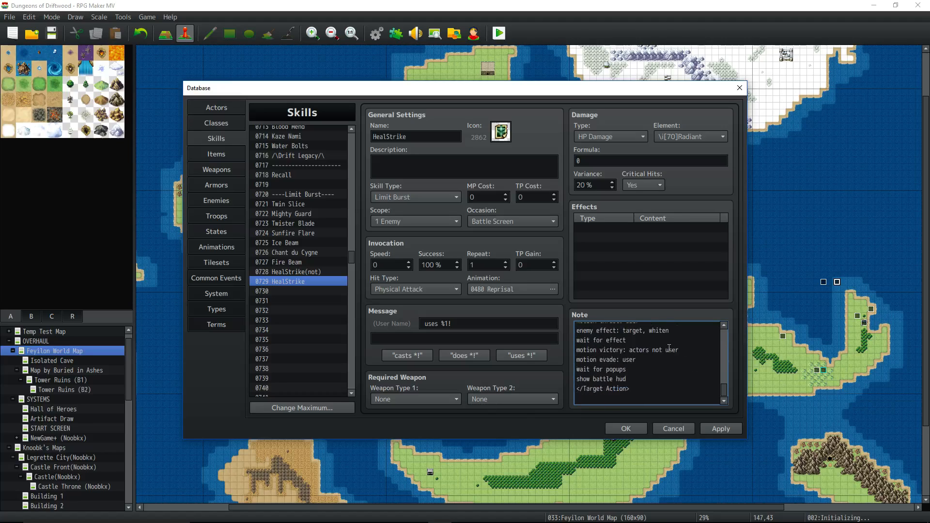
{"action": "scroll", "scroll_direction": "up", "scroll_amount": 3}
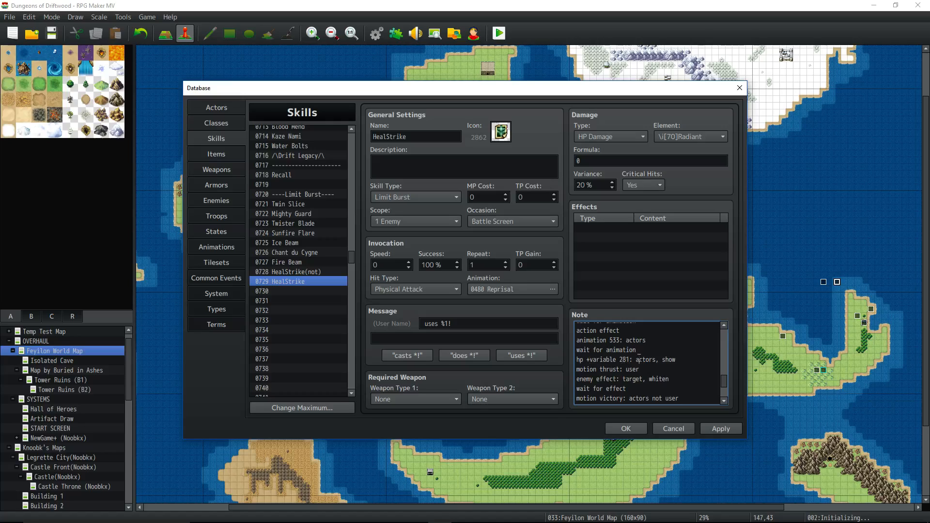
{"action": "double_click", "coordinate": [643, 359]}
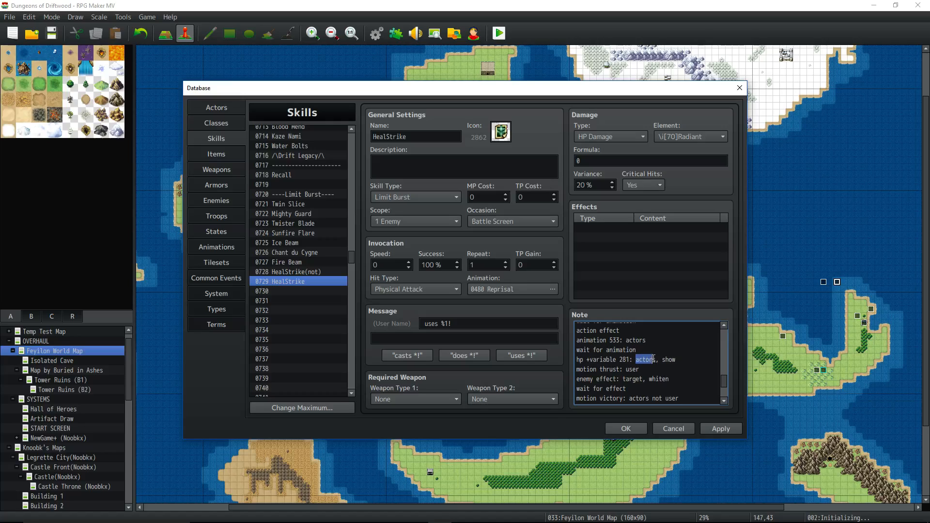
{"action": "double_click", "coordinate": [668, 360]}
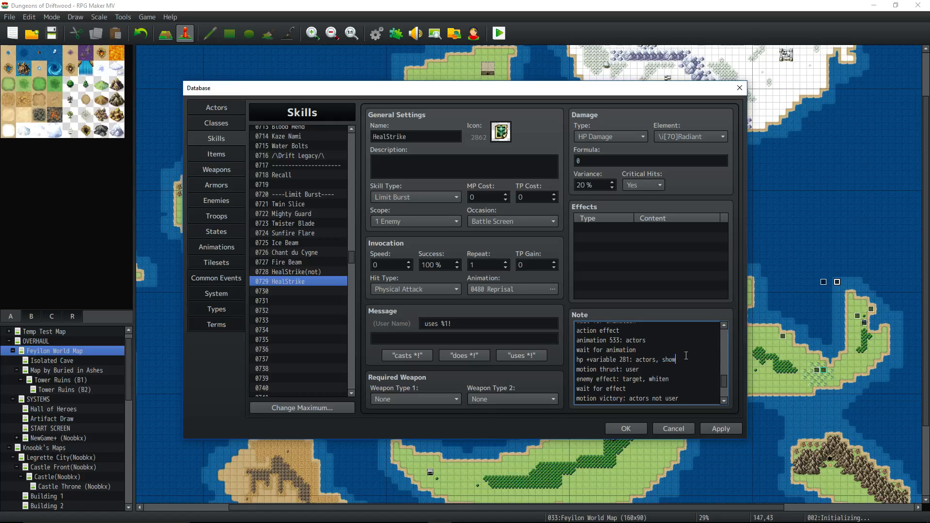
{"action": "double_click", "coordinate": [667, 358]}
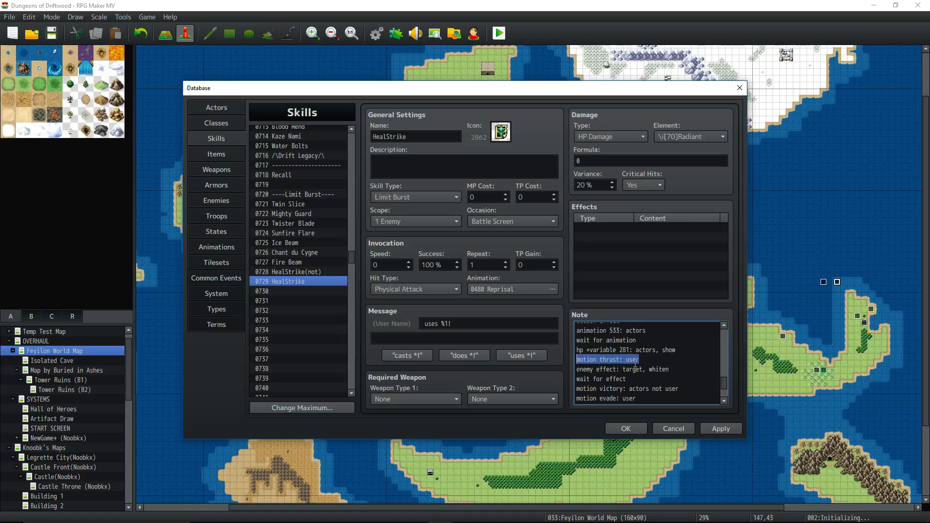
Review HealStrike's note down through the wait-for-popups line to the closing </Target Action> tag
{"action": "scroll", "scroll_direction": "down", "scroll_amount": 3}
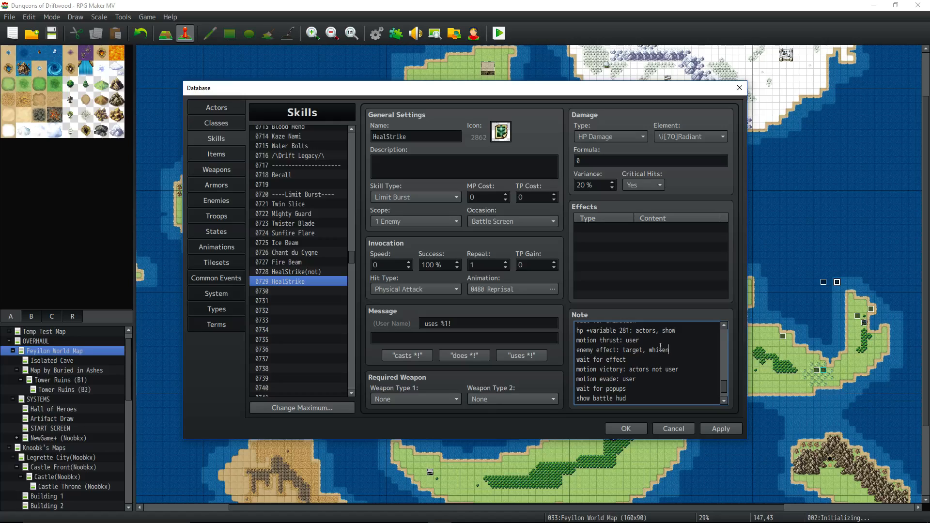
{"action": "double_click", "coordinate": [599, 359]}
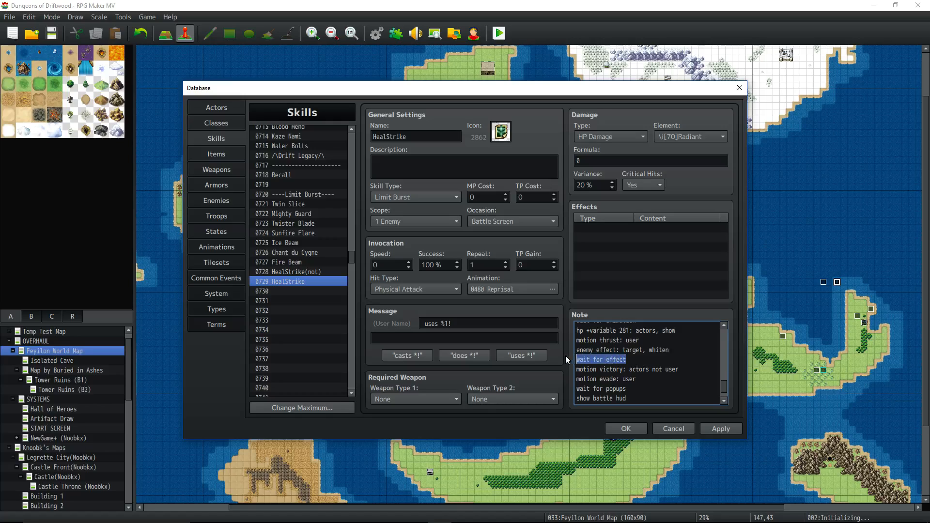
{"action": "scroll", "scroll_direction": "down", "scroll_amount": 3}
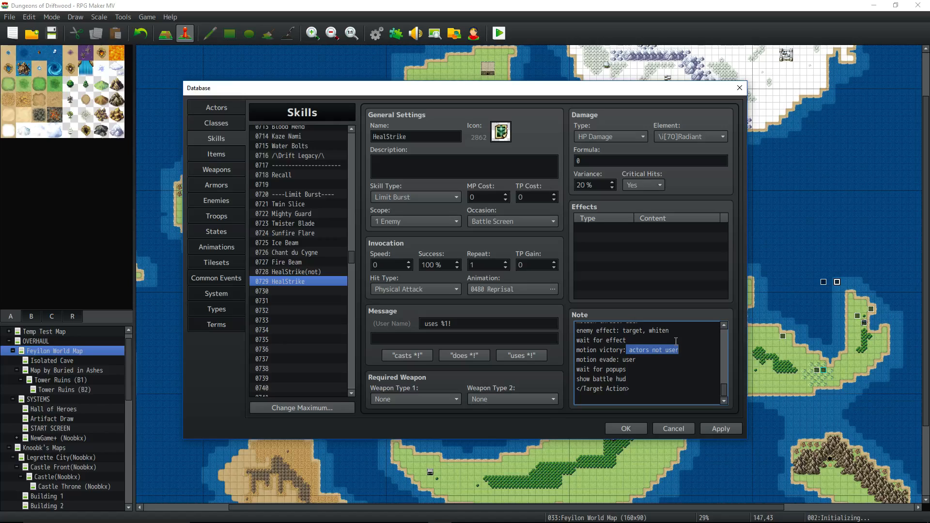
{"action": "left_click", "coordinate": [640, 360]}
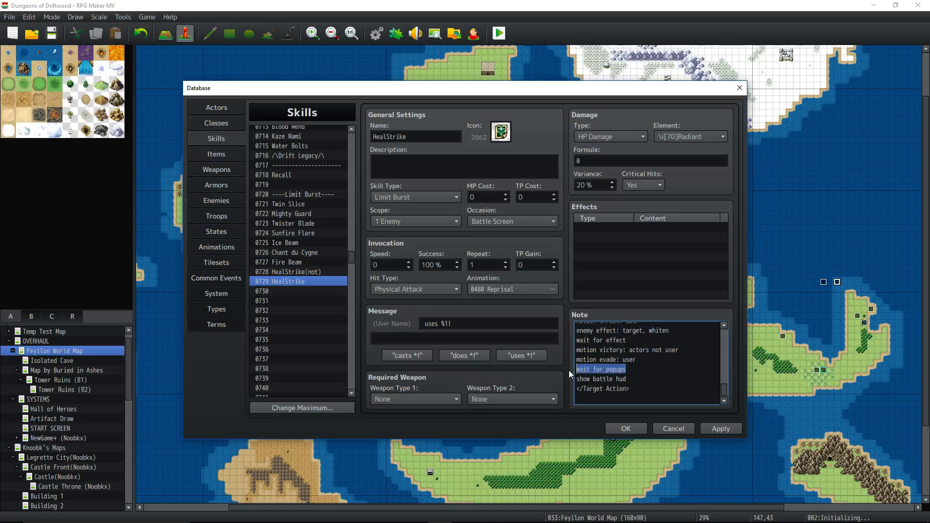
{"action": "left_click", "coordinate": [600, 379]}
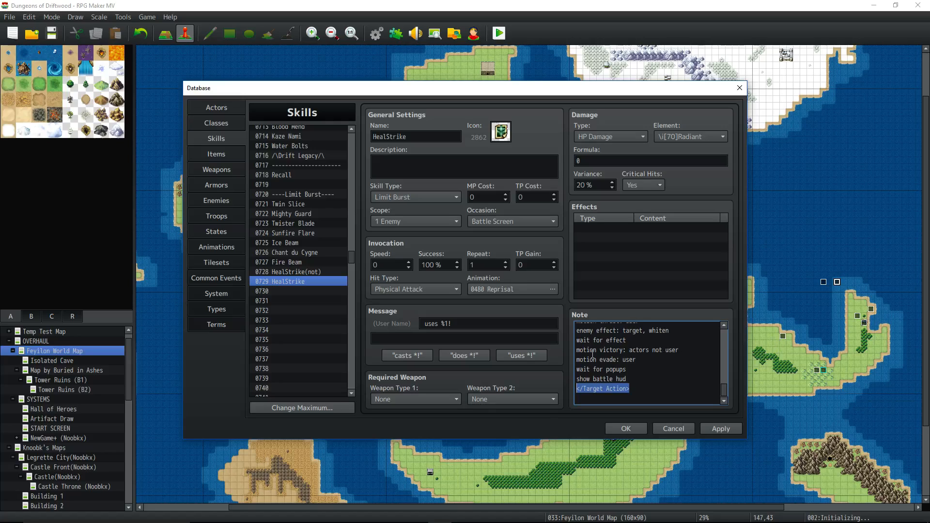
{"action": "mouse_move", "coordinate": [572, 205]}
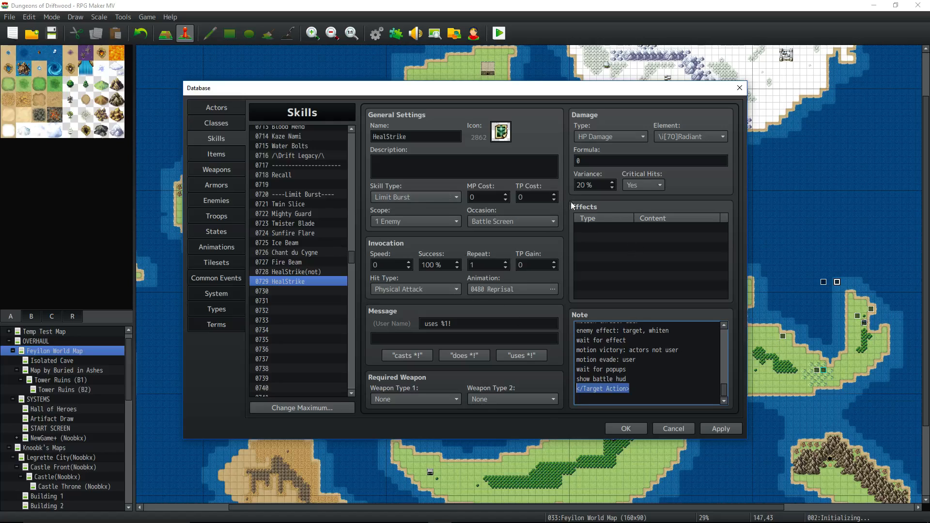
{"action": "mouse_move", "coordinate": [252, 274]}
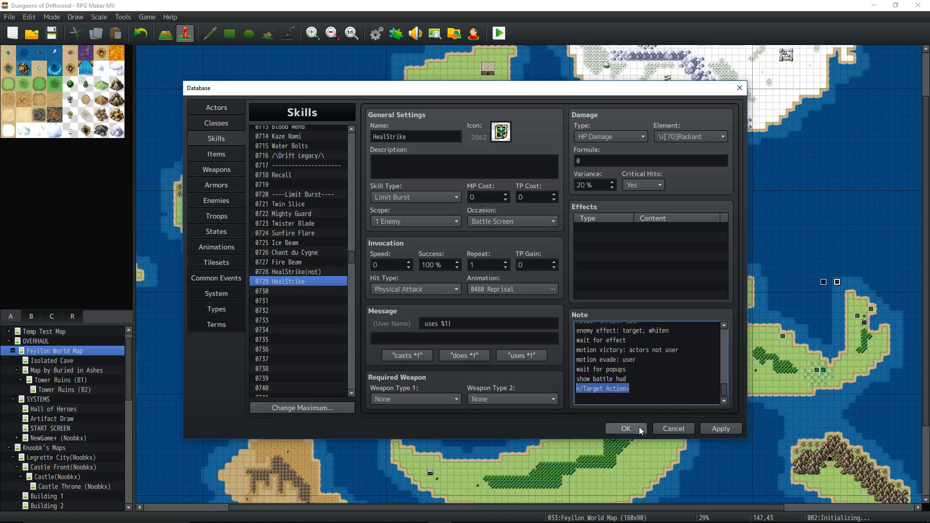
Save the skill with OK, open the Initializing event and check its Control Variables #0281 HealStrike = 0 command
{"action": "left_click", "coordinate": [624, 428]}
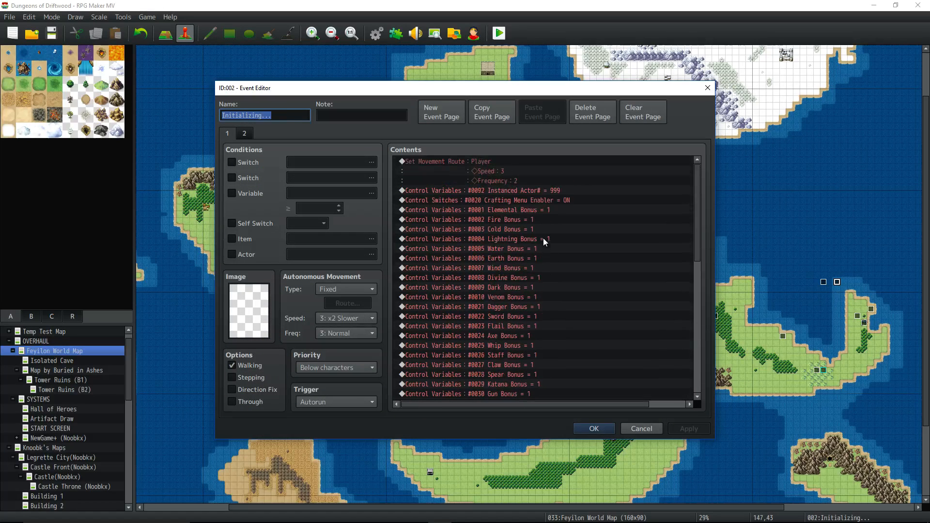
{"action": "mouse_move", "coordinate": [350, 332]}
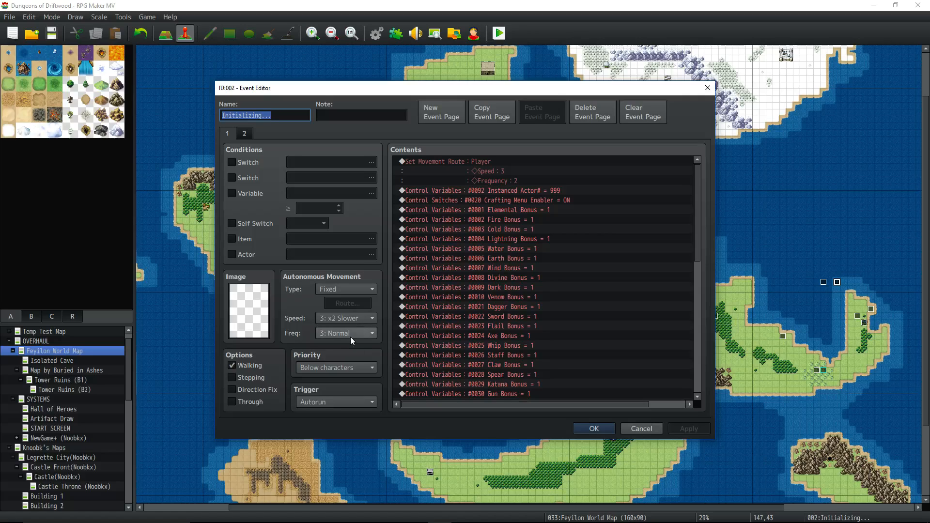
{"action": "mouse_move", "coordinate": [350, 340]}
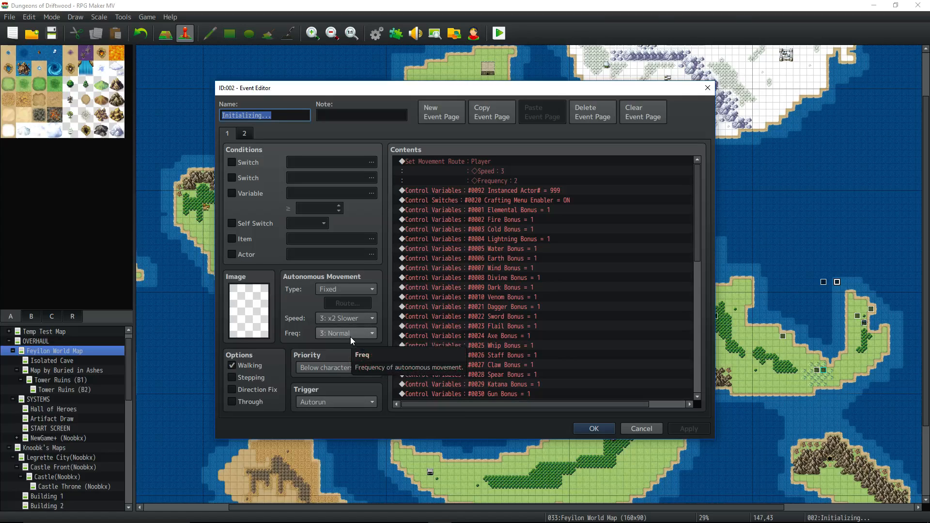
{"action": "scroll", "scroll_direction": "down", "scroll_amount": 3}
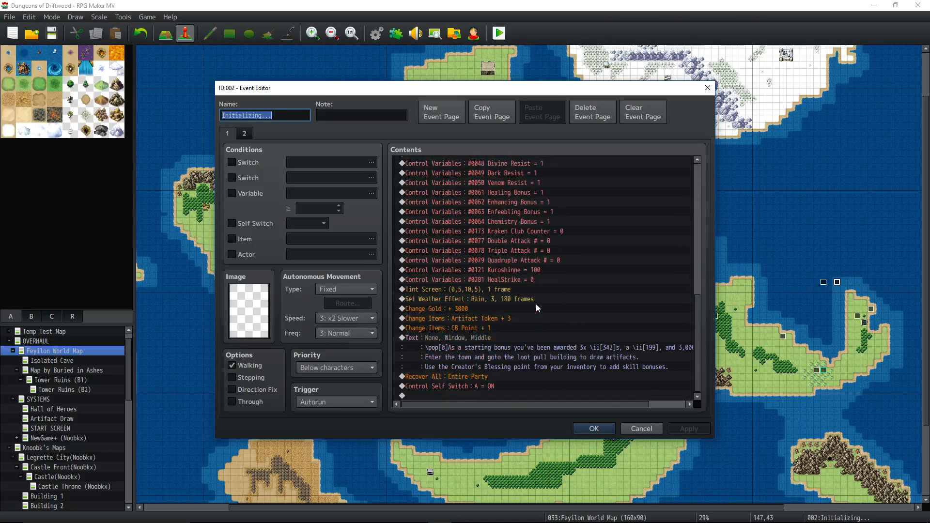
{"action": "double_click", "coordinate": [536, 308]}
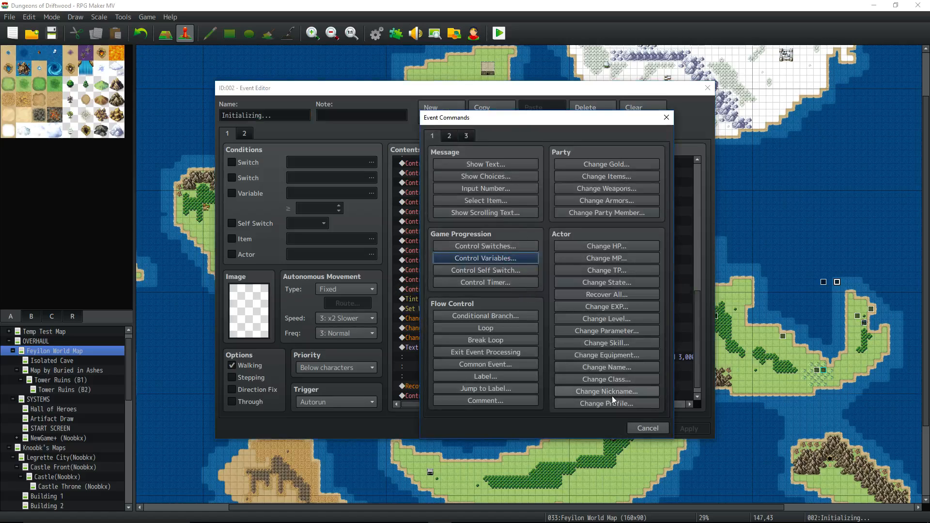
{"action": "left_click", "coordinate": [646, 427]}
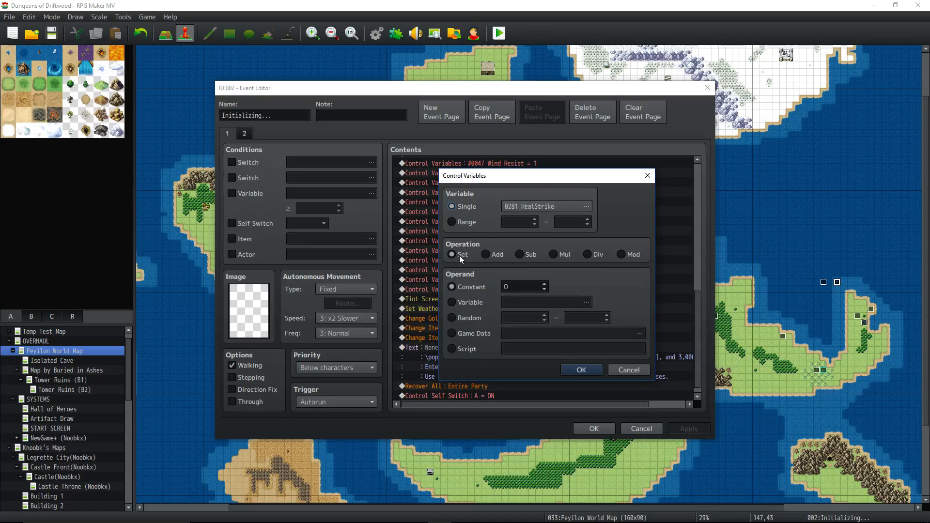
{"action": "left_click", "coordinate": [579, 369]}
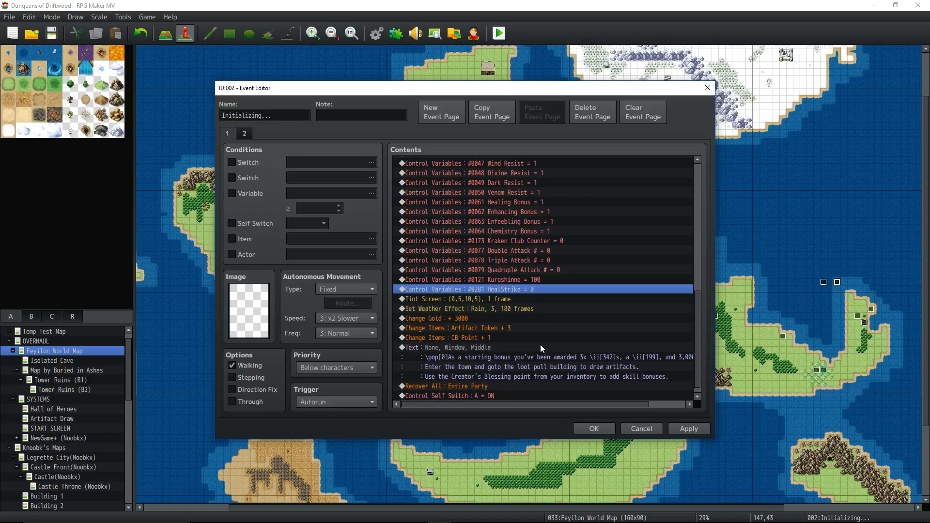
{"action": "mouse_move", "coordinate": [565, 311]}
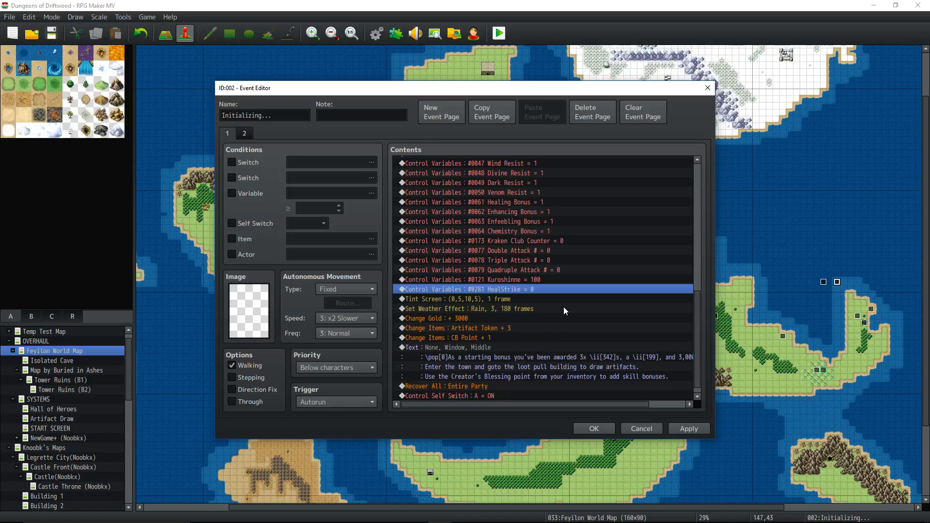
{"action": "mouse_move", "coordinate": [535, 311]}
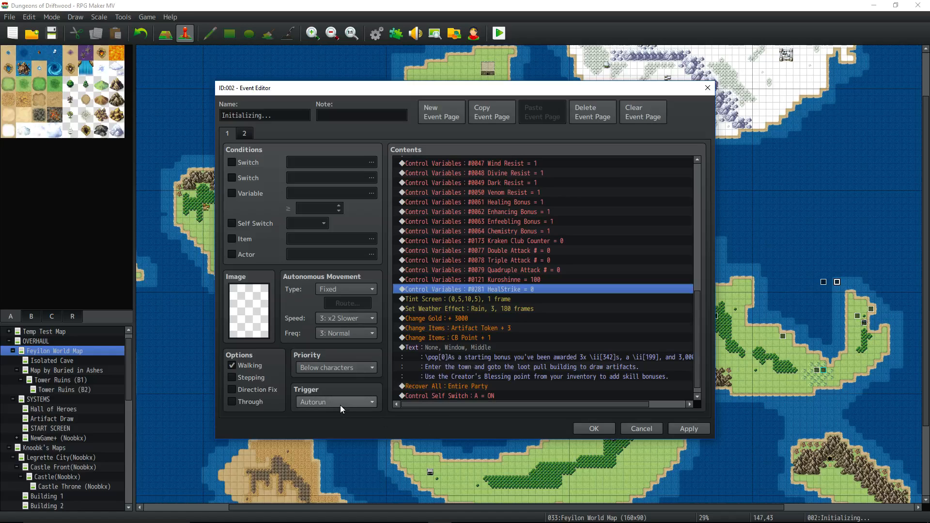
Switch to the Initializing event's second page, conditioned on self switch A
{"action": "scroll", "scroll_direction": "down", "scroll_amount": 3}
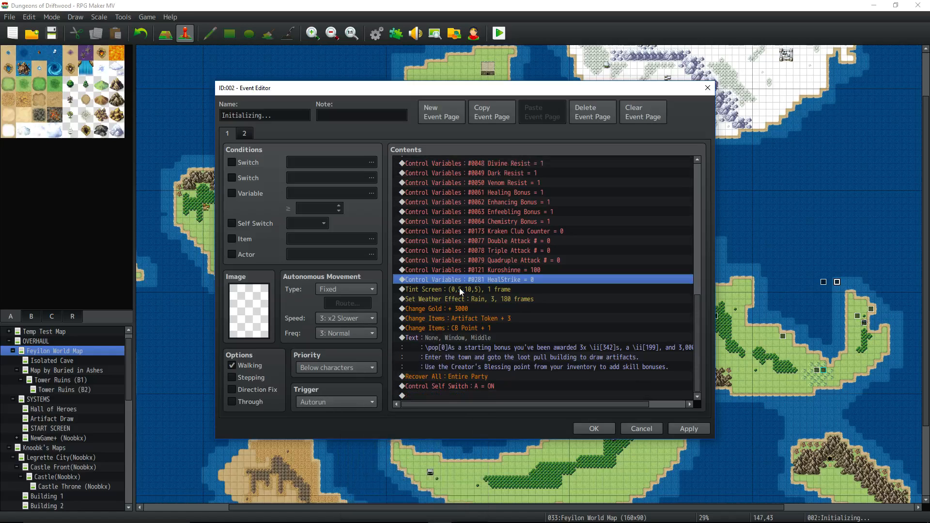
{"action": "left_click", "coordinate": [448, 386]}
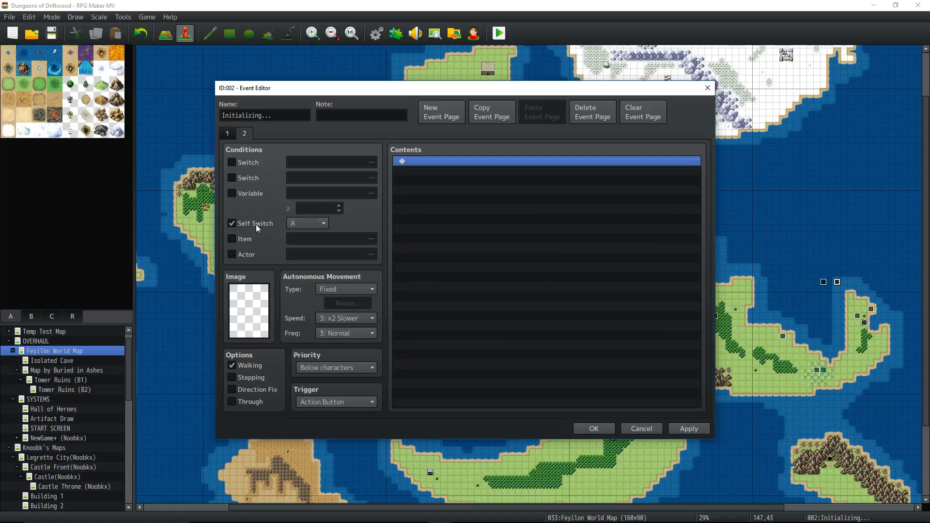
{"action": "mouse_move", "coordinate": [321, 391]}
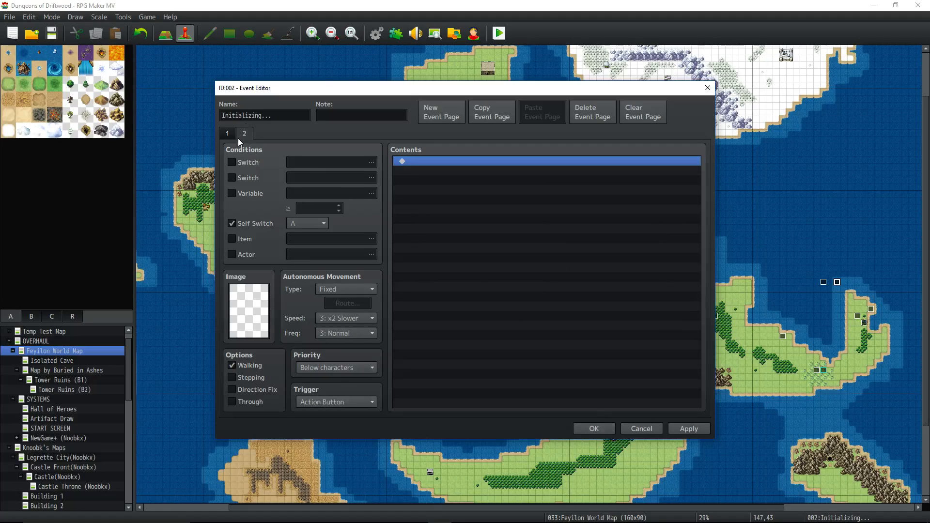
Compare event page 1's HealStrike variable initialization with the empty page 2
{"action": "left_click", "coordinate": [244, 133]}
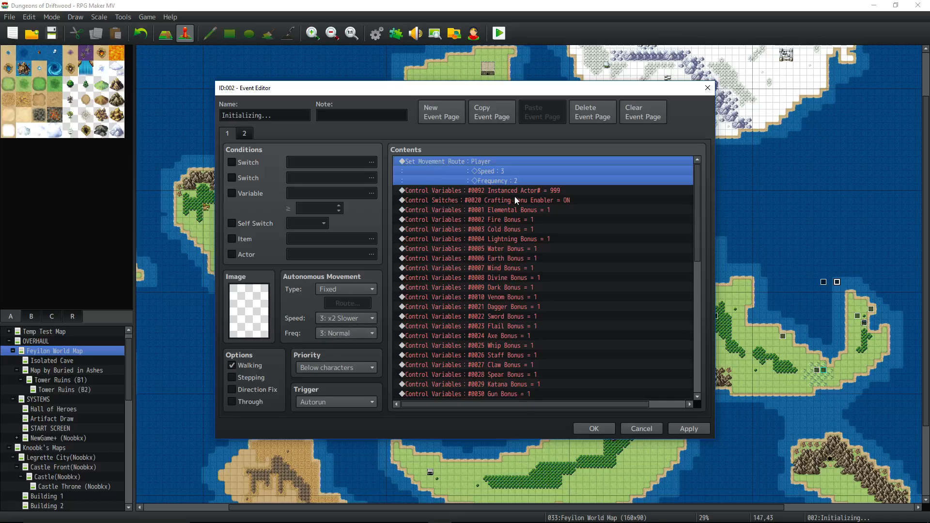
{"action": "scroll", "scroll_direction": "down", "scroll_amount": 3}
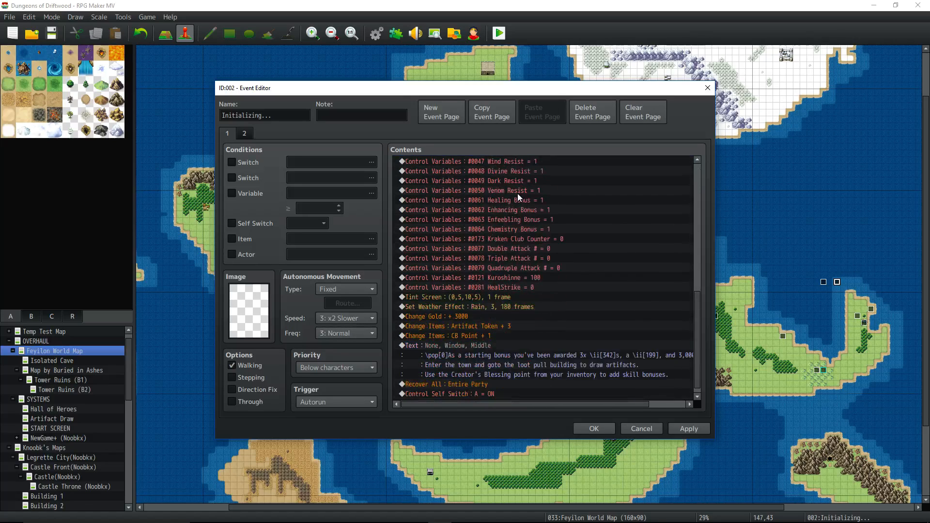
{"action": "scroll", "scroll_direction": "down", "scroll_amount": 3}
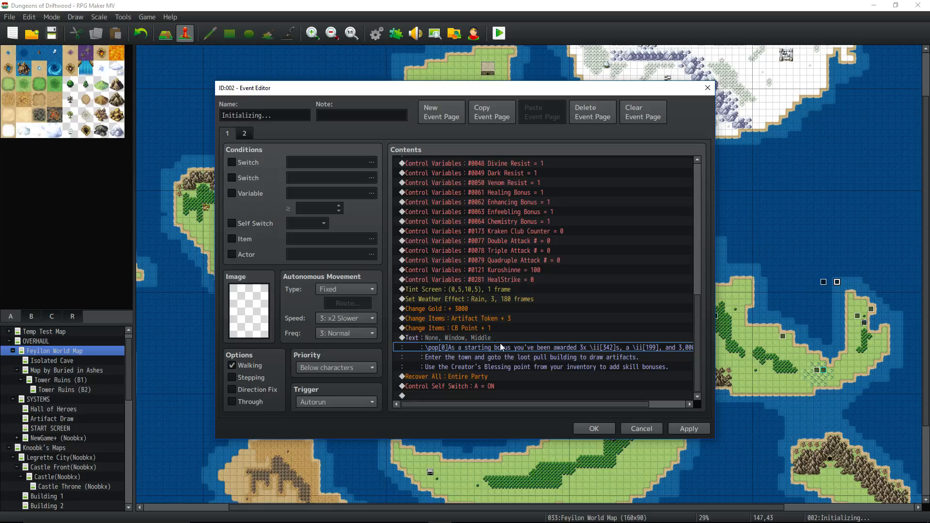
{"action": "left_click", "coordinate": [481, 278]}
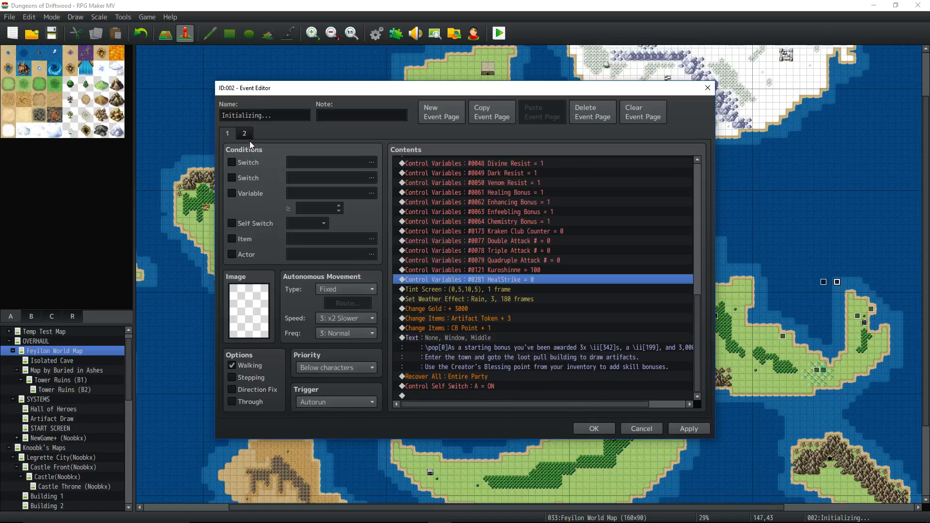
{"action": "left_click", "coordinate": [243, 132]}
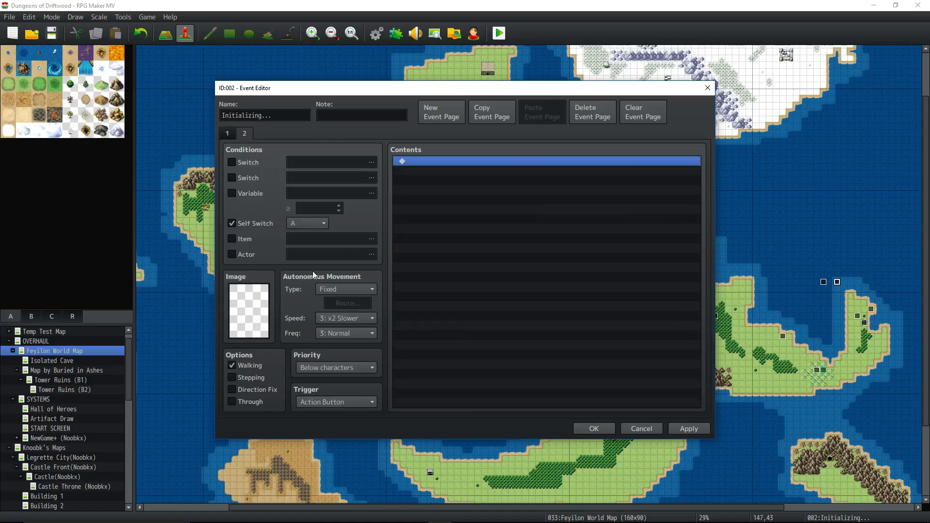
{"action": "mouse_move", "coordinate": [516, 408]}
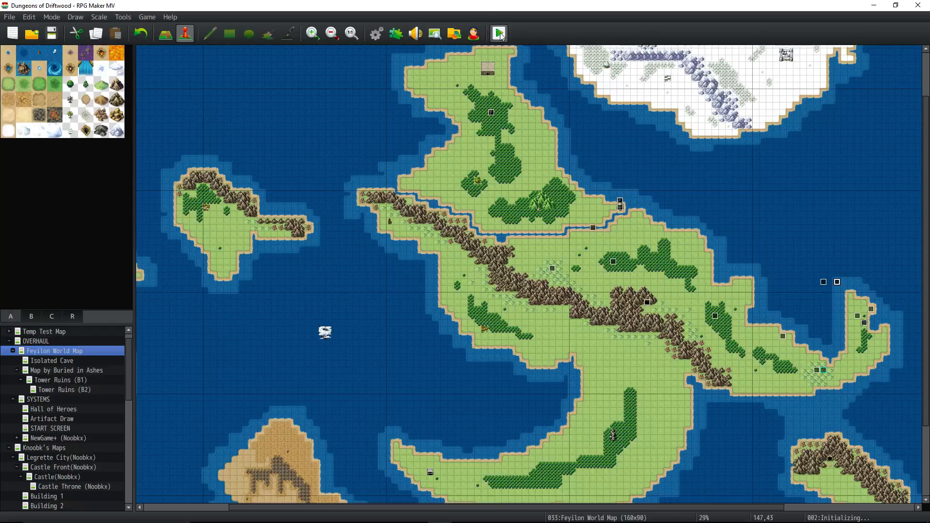
Launch a playtest and choose 'Enter the Open Hills.' on the world map
{"action": "left_click", "coordinate": [497, 33]}
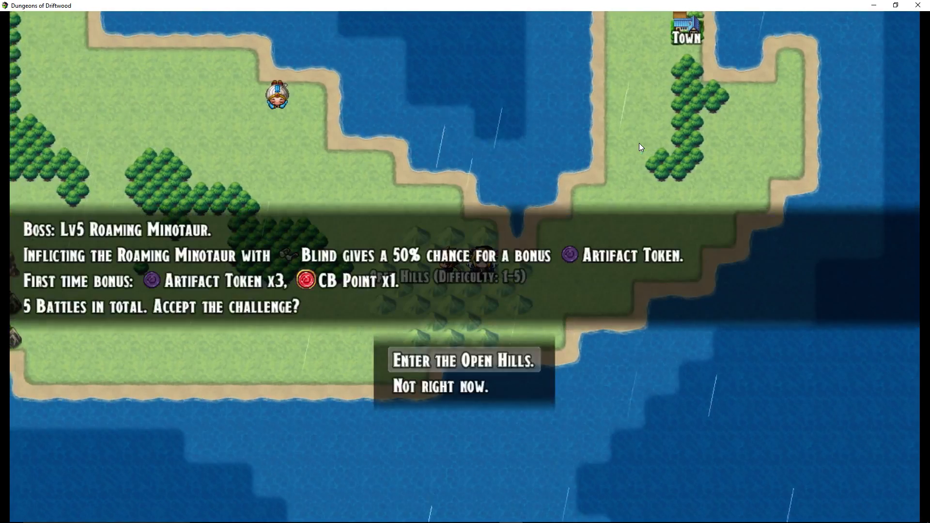
{"action": "left_click", "coordinate": [463, 361]}
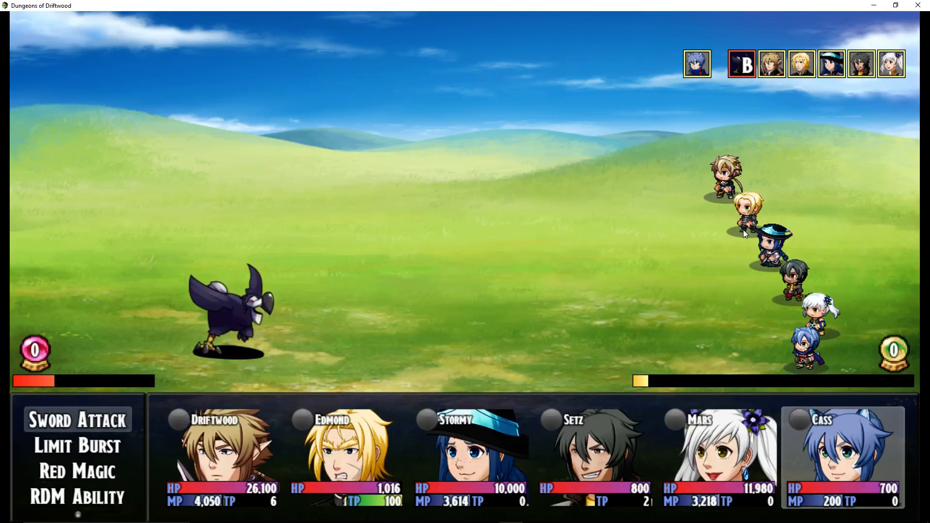
Pick Cass's battle command and let the turn play out until Driftwood acts
{"action": "left_click", "coordinate": [77, 419]}
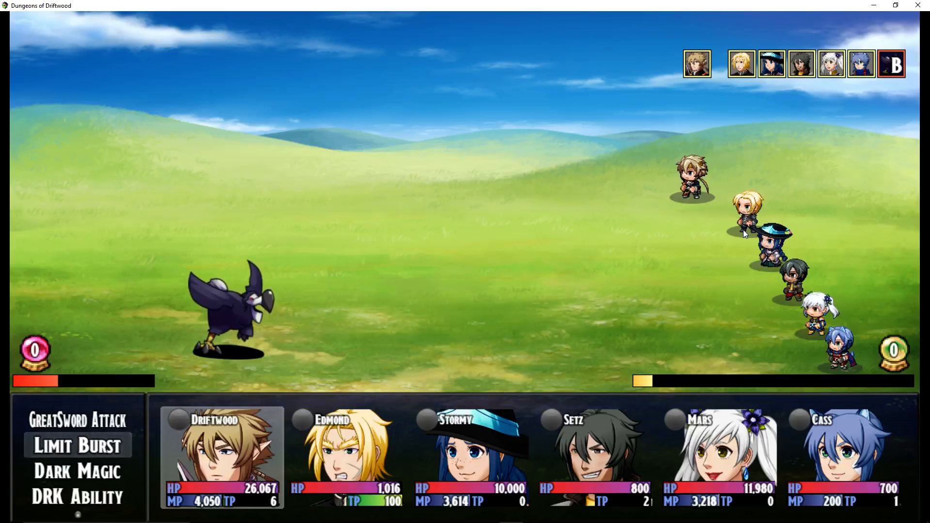
{"action": "mouse_move", "coordinate": [168, 5]}
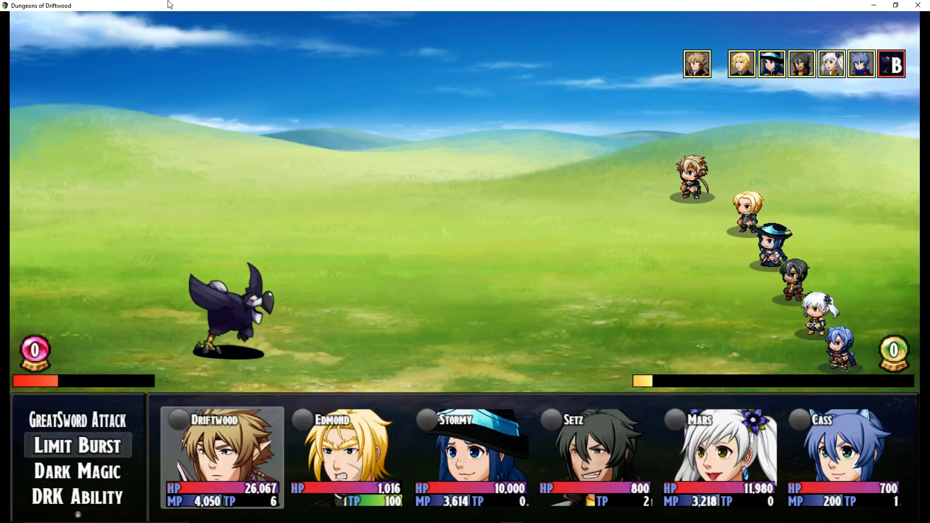